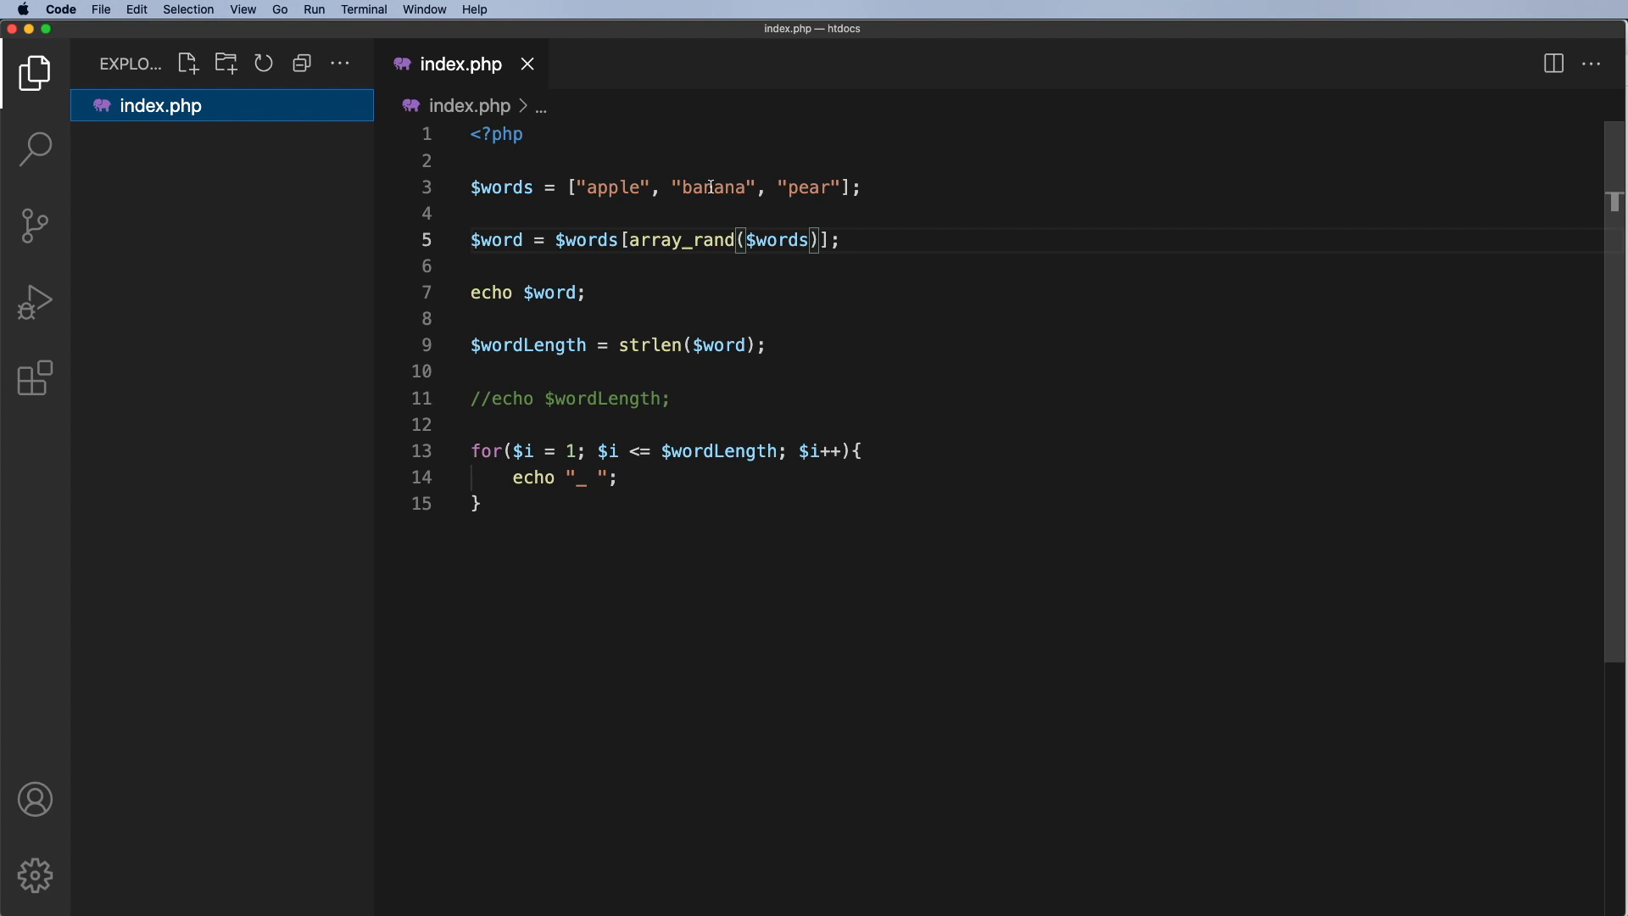
- Create a new file named words.txt in the project folder
click(187, 62)
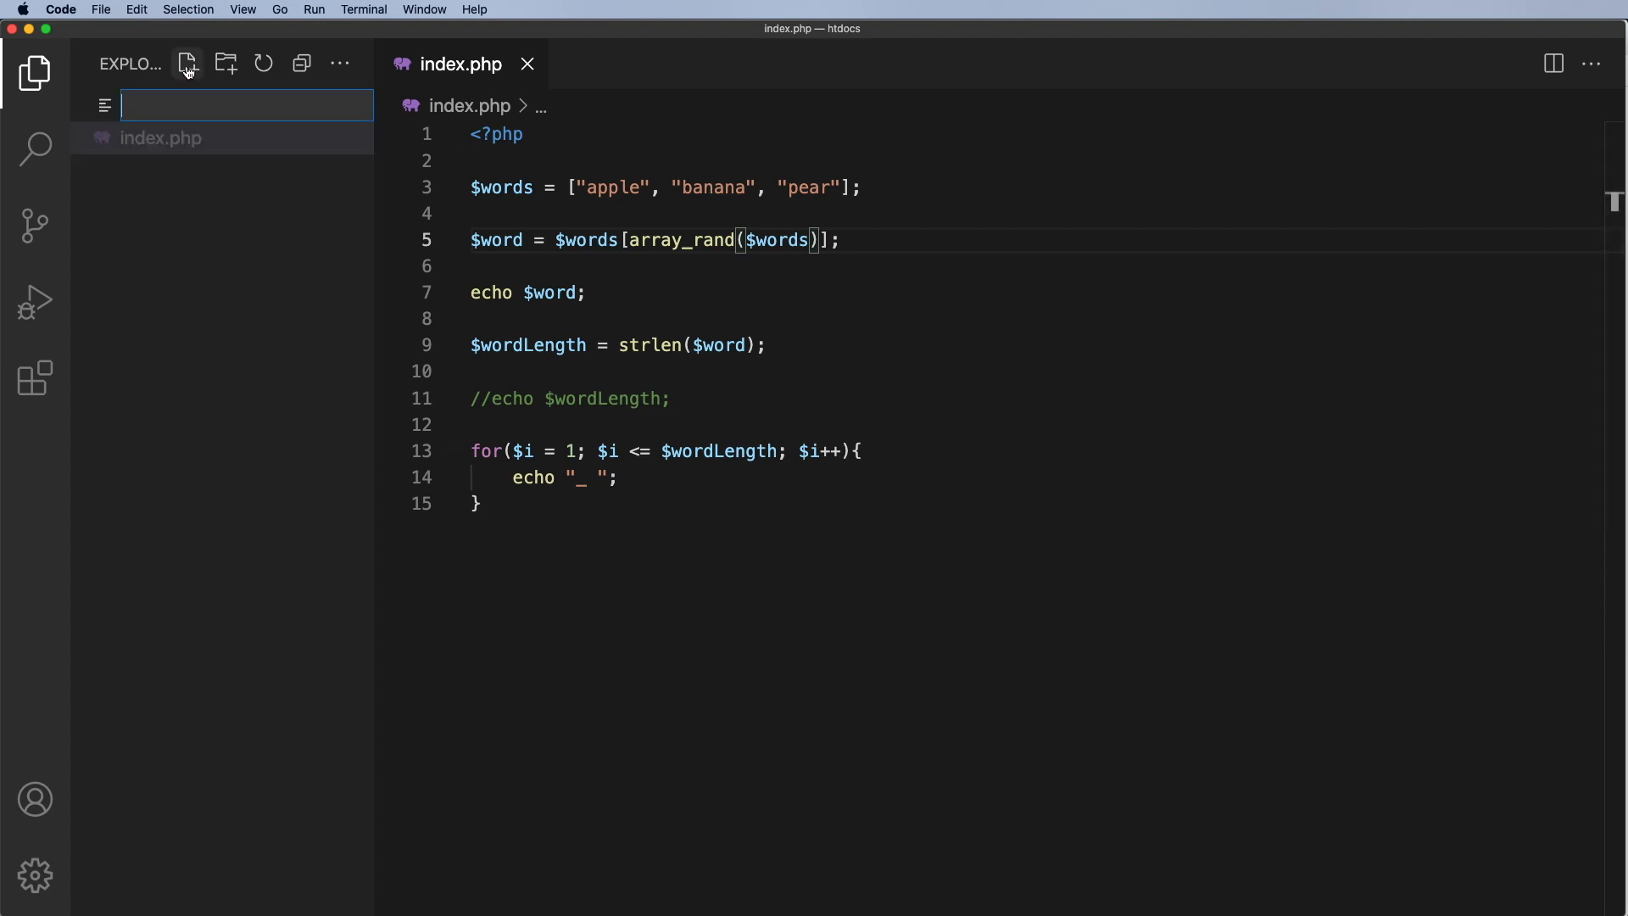
text(words.txt)
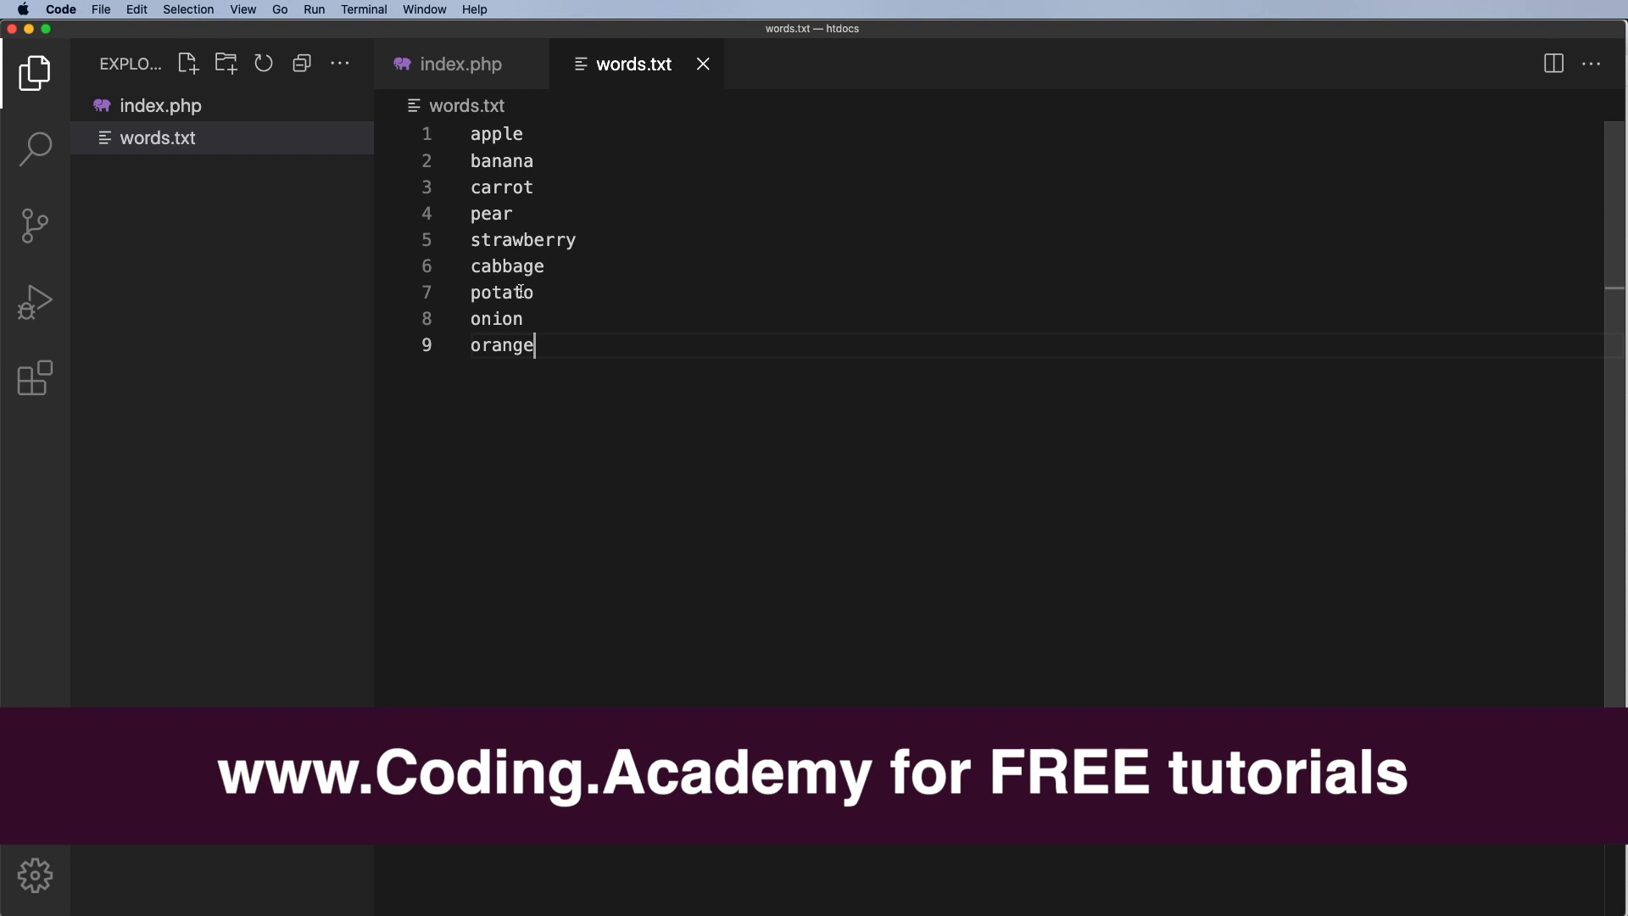
mouse_move(702, 64)
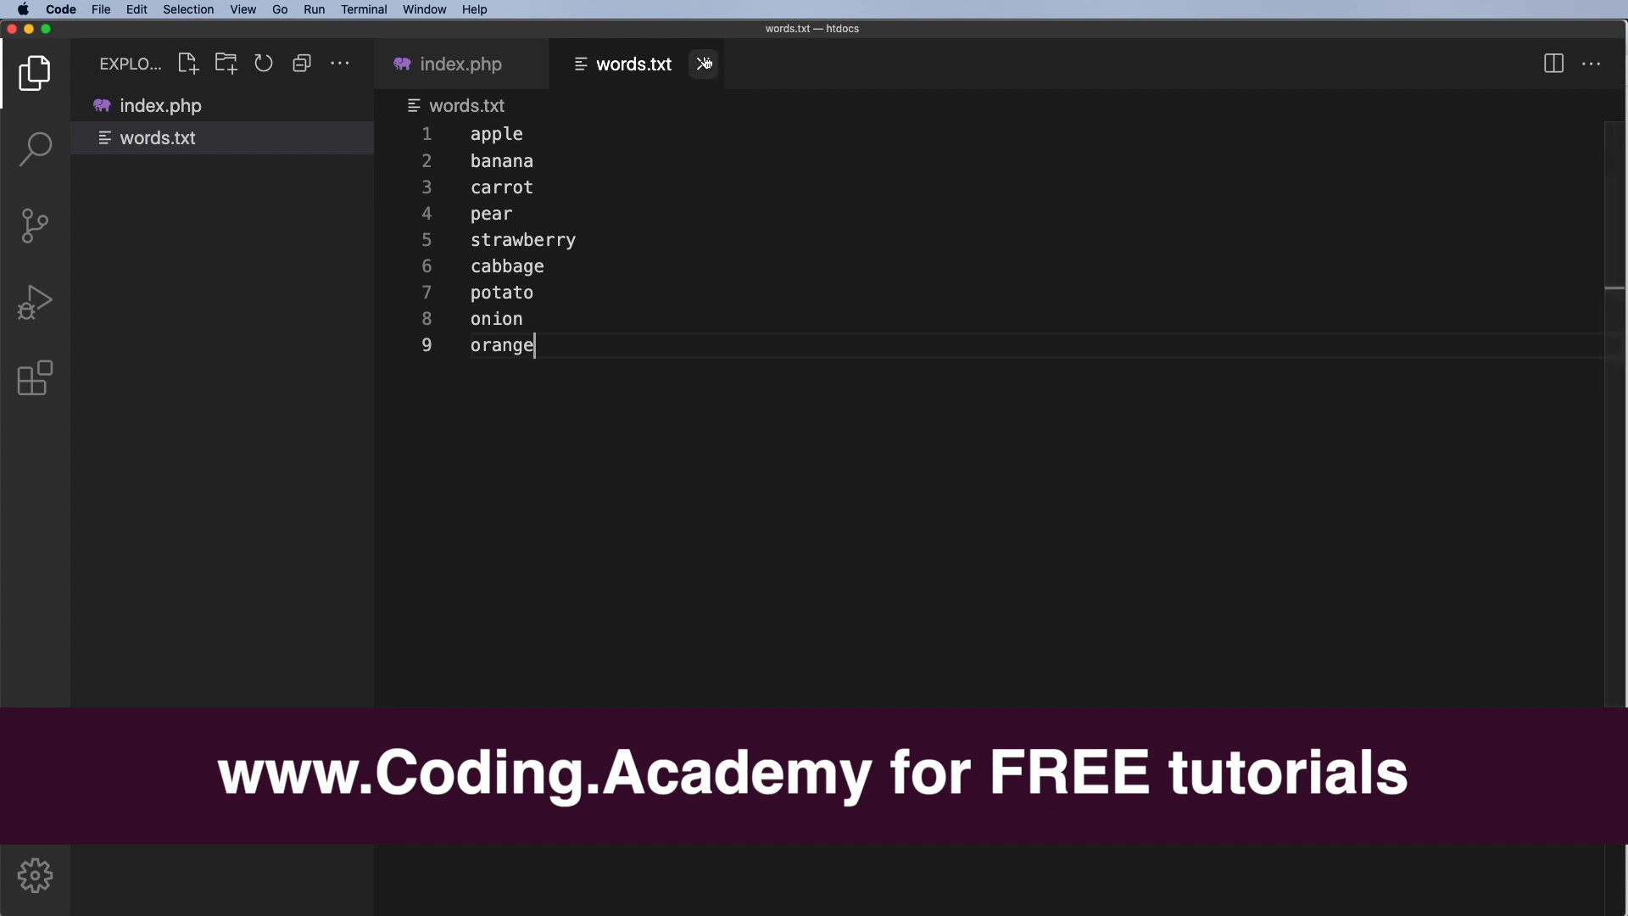
- Close words.txt and comment out the hardcoded word array line with //
click(459, 63)
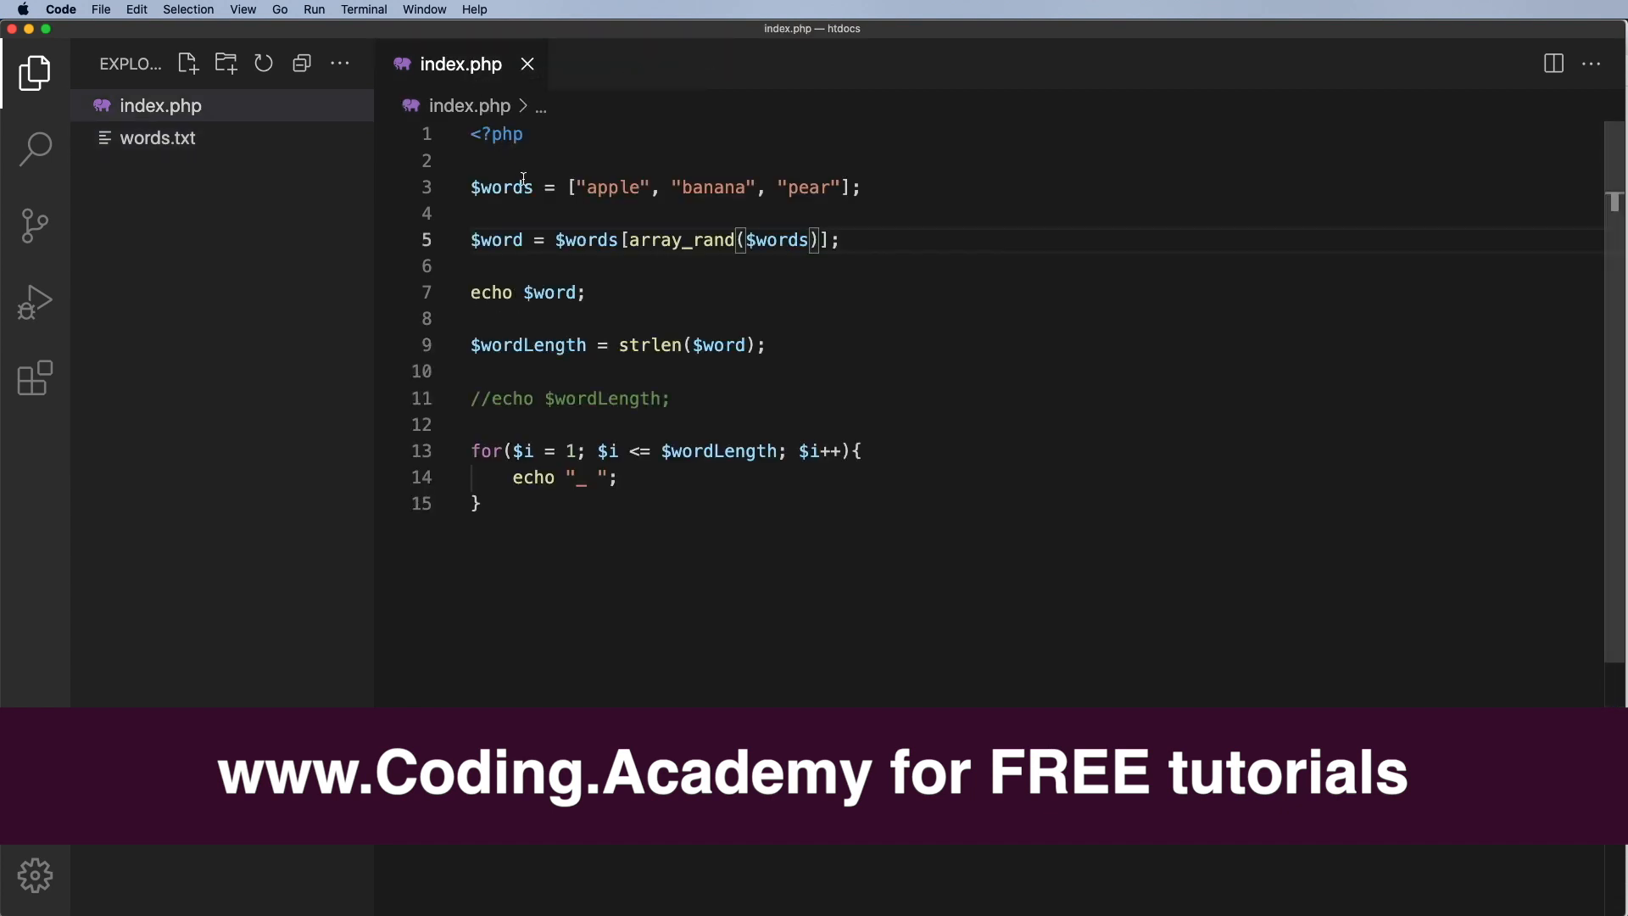
mouse_move(502, 187)
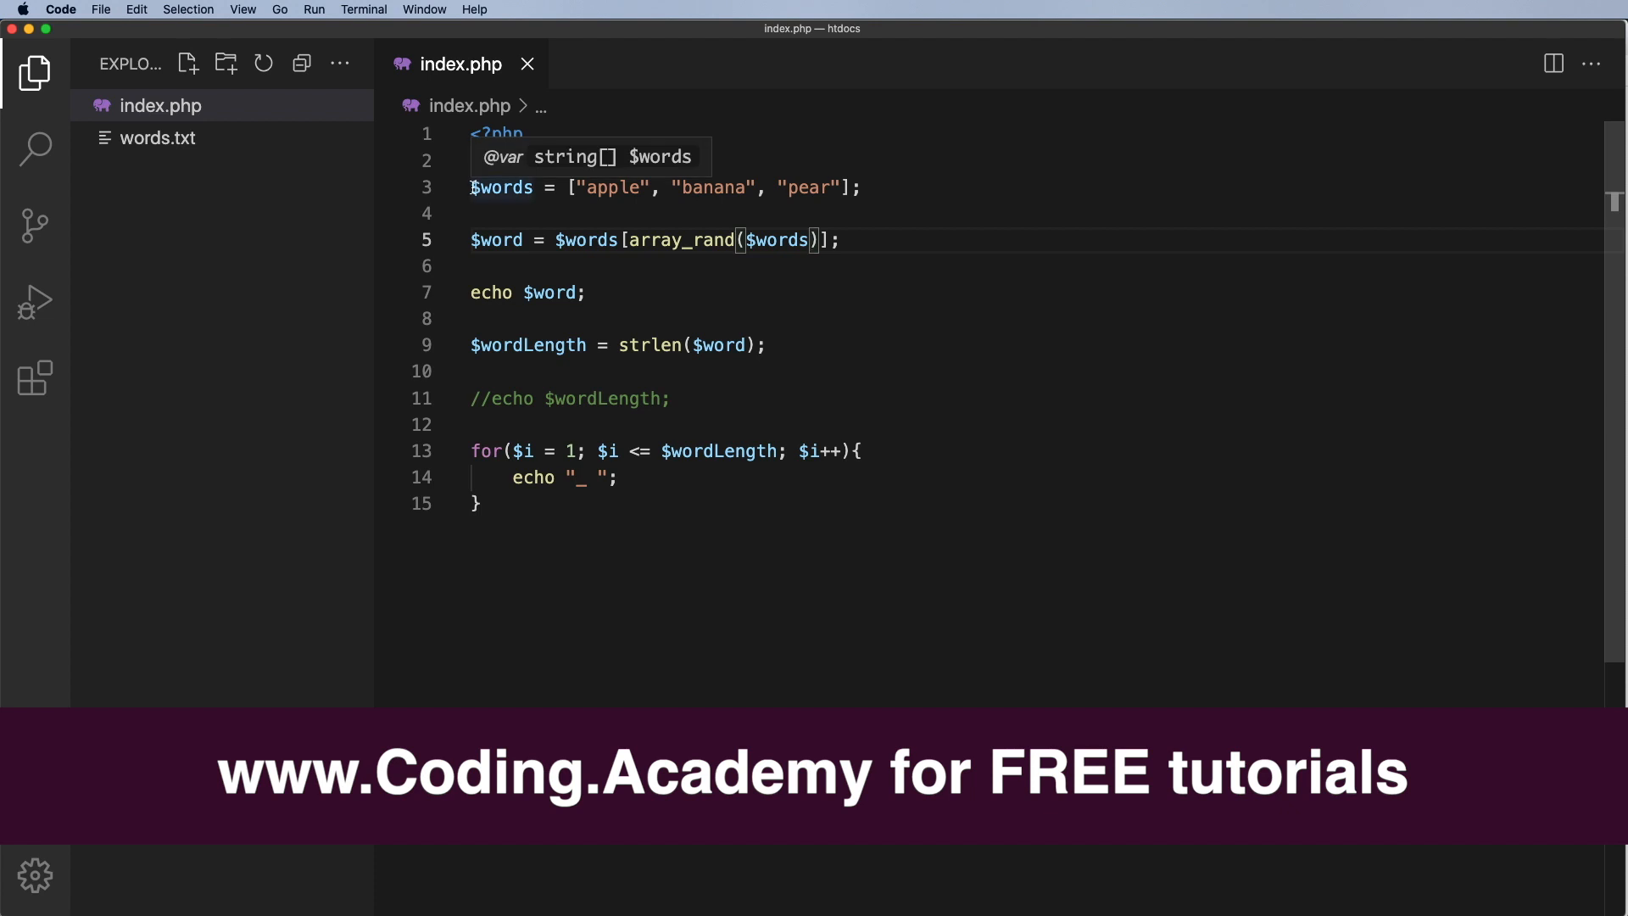
double_click(501, 188)
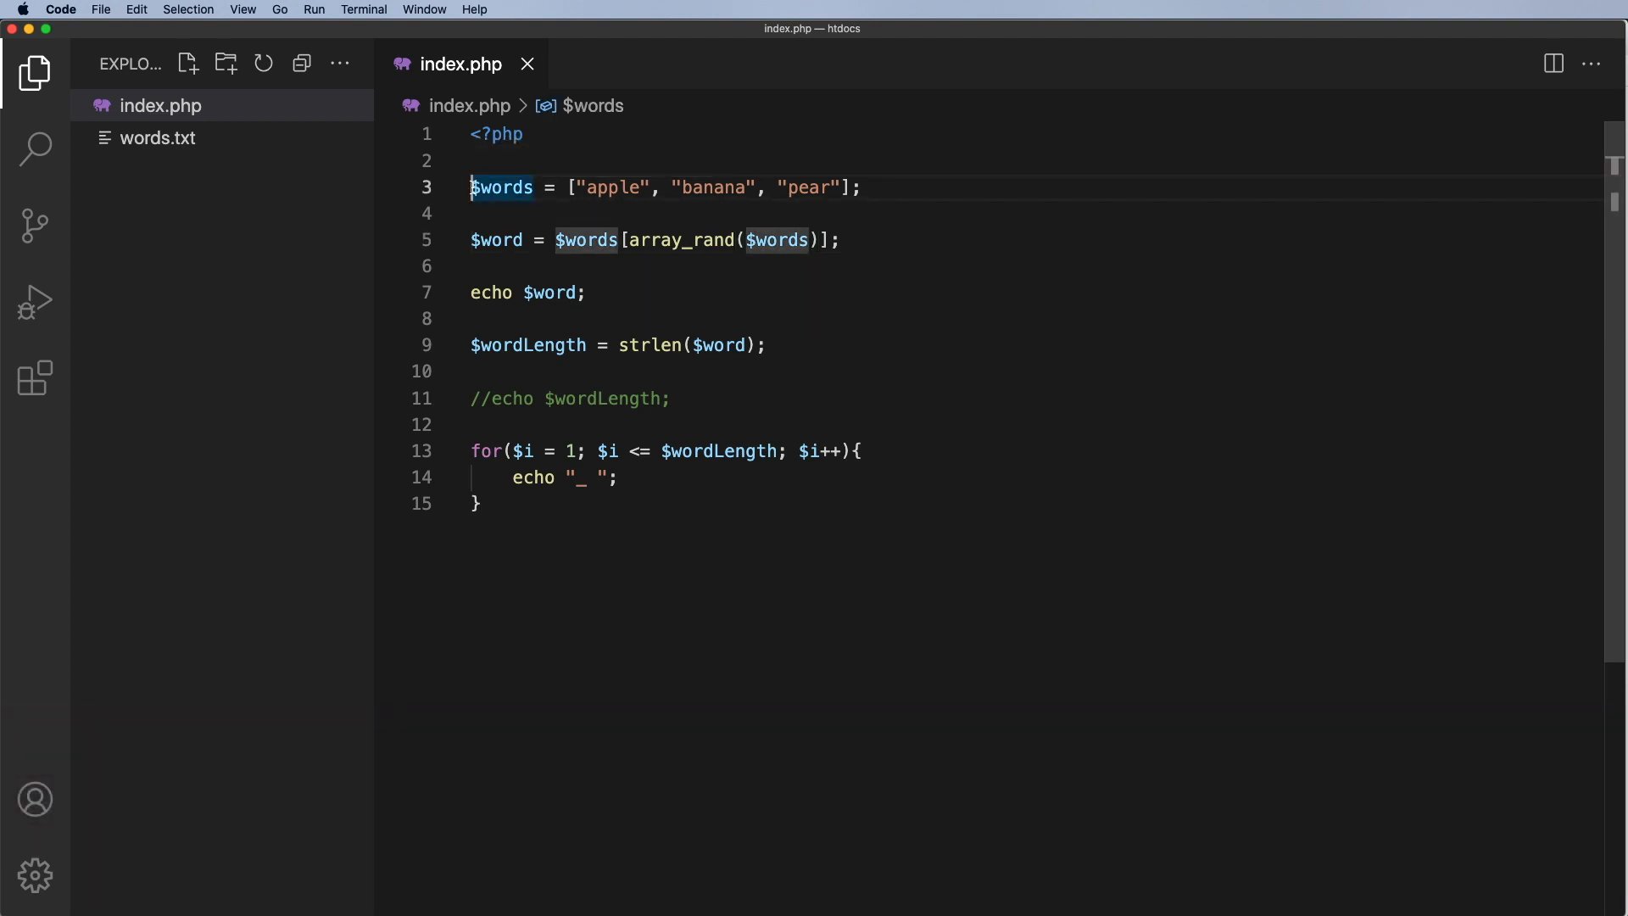
text(//)
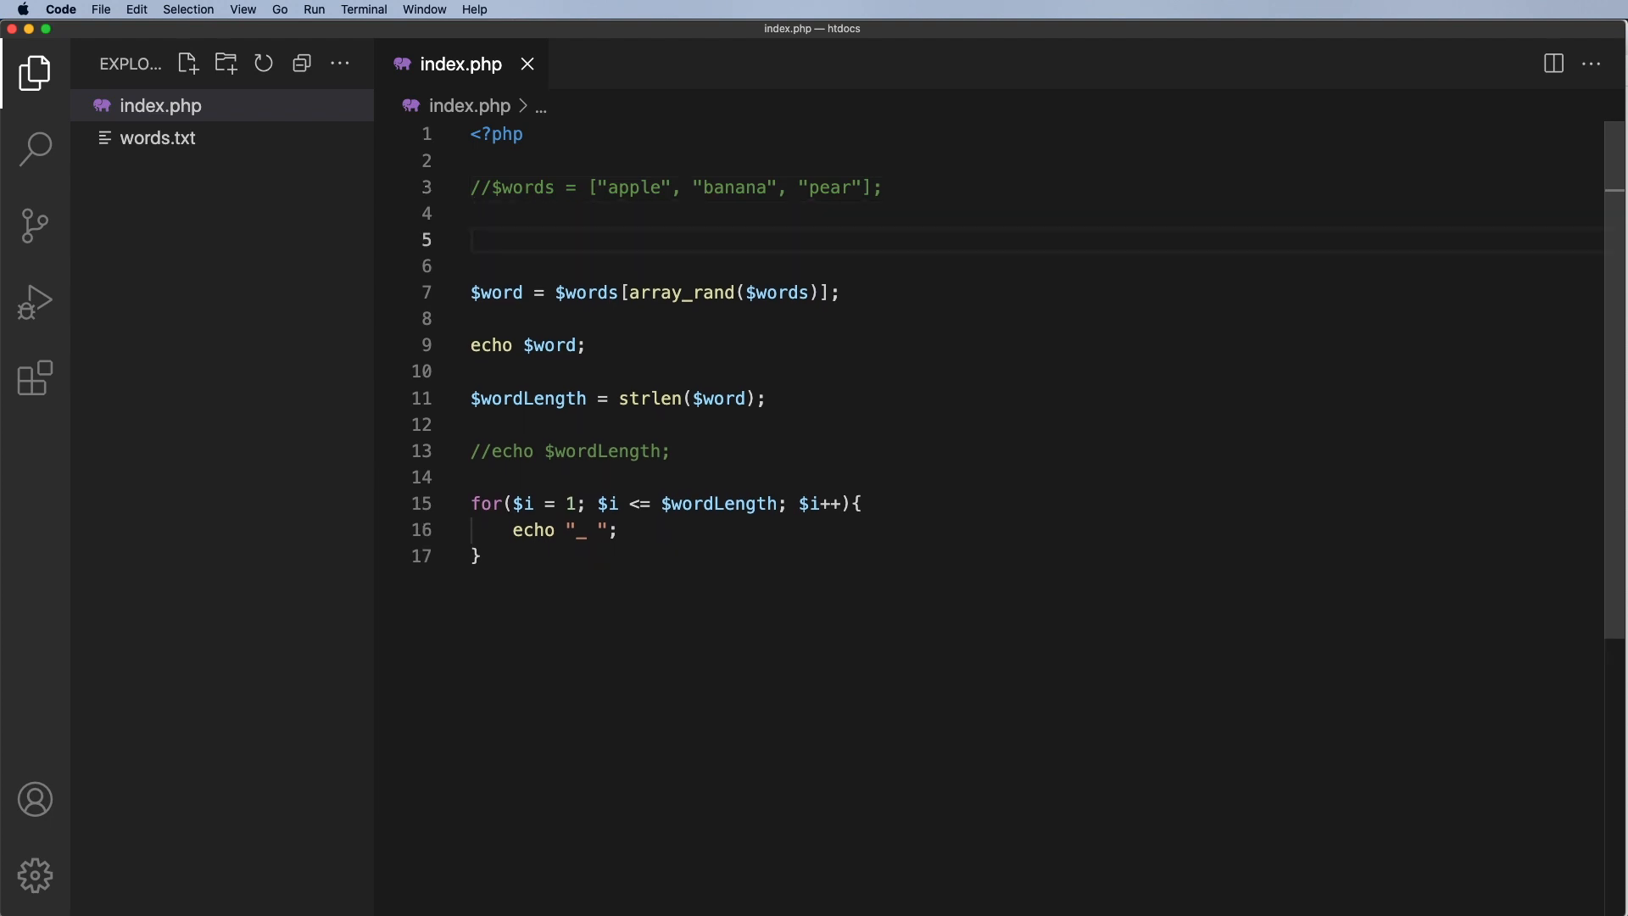
- Load the word list with $words = file("words.txt"); instead
text($words =)
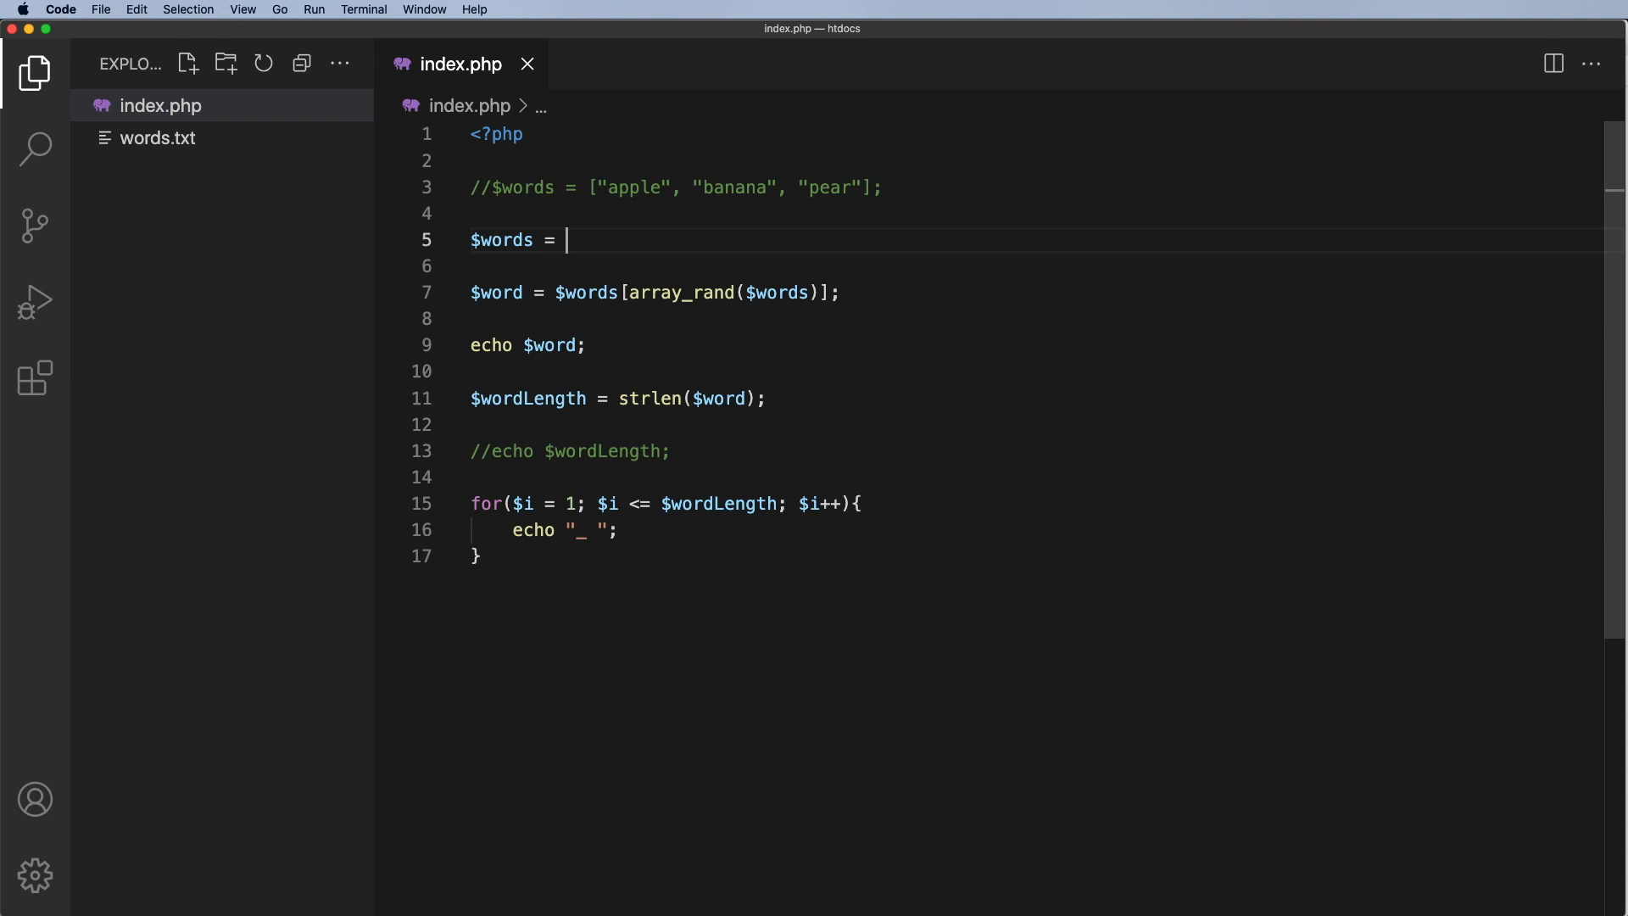
text(file();)
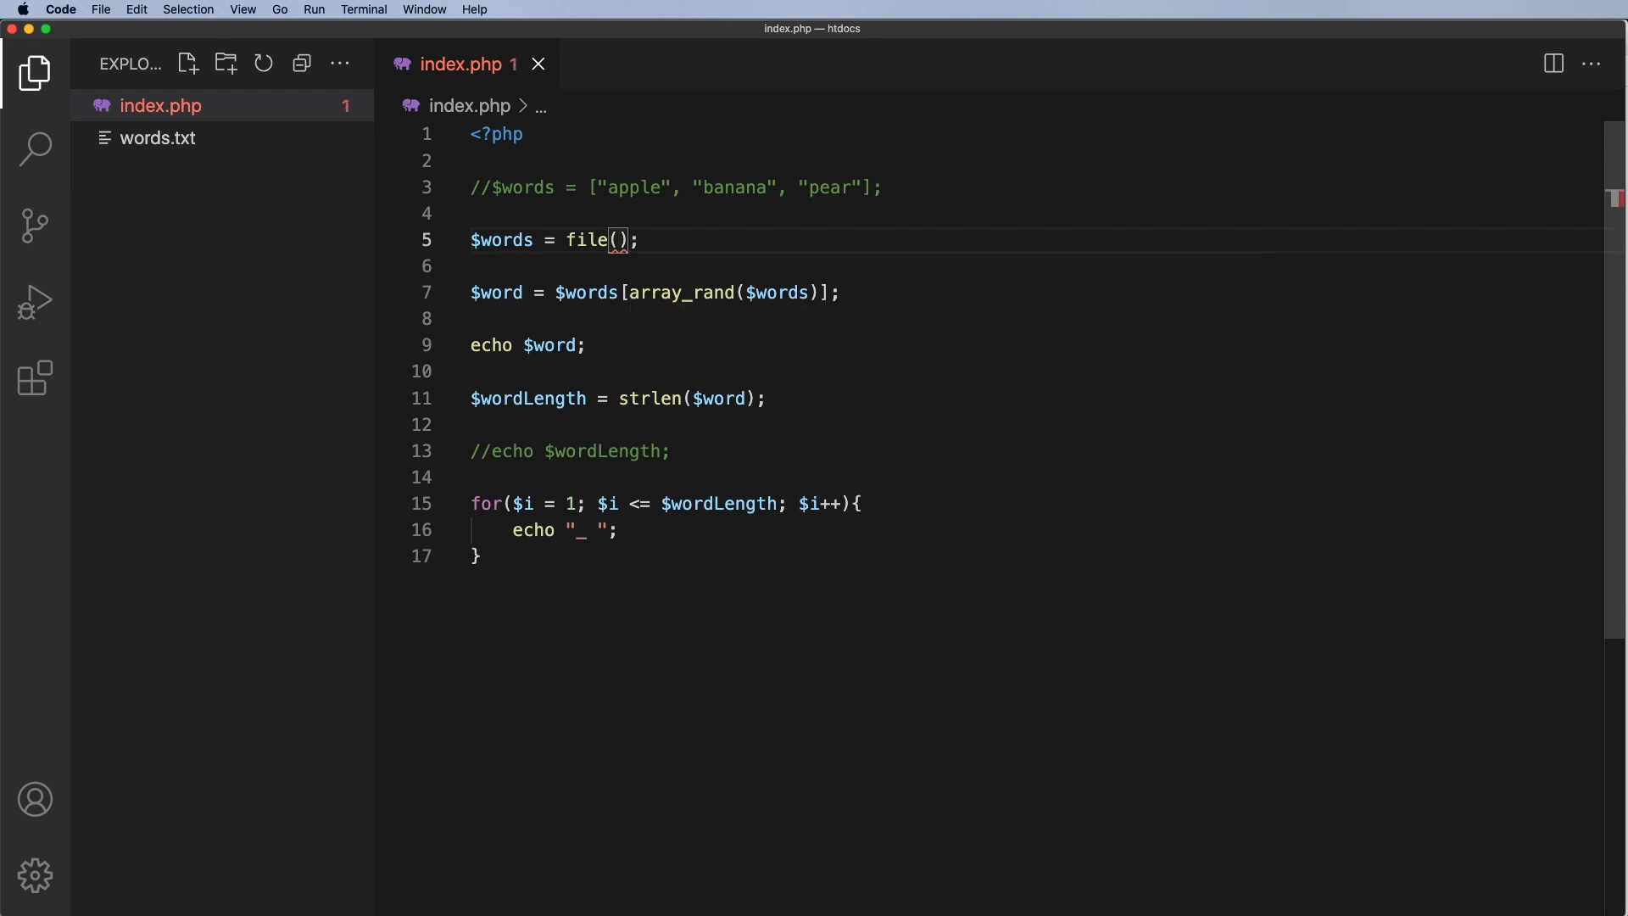
text("wro)
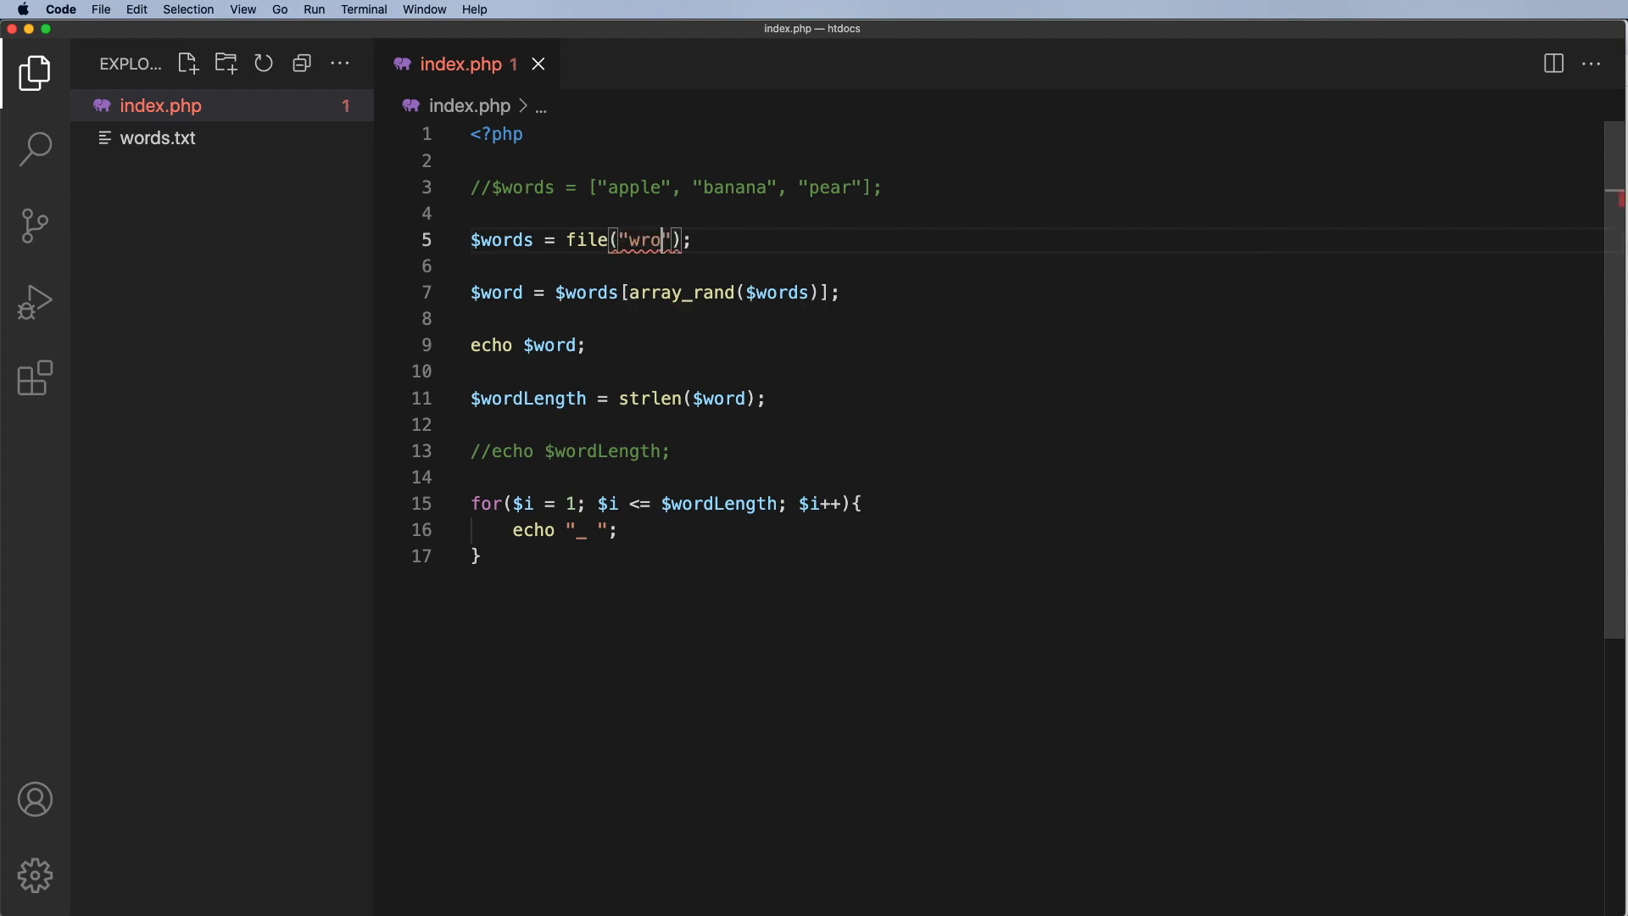
key(Backspace)
text(ords.txt)
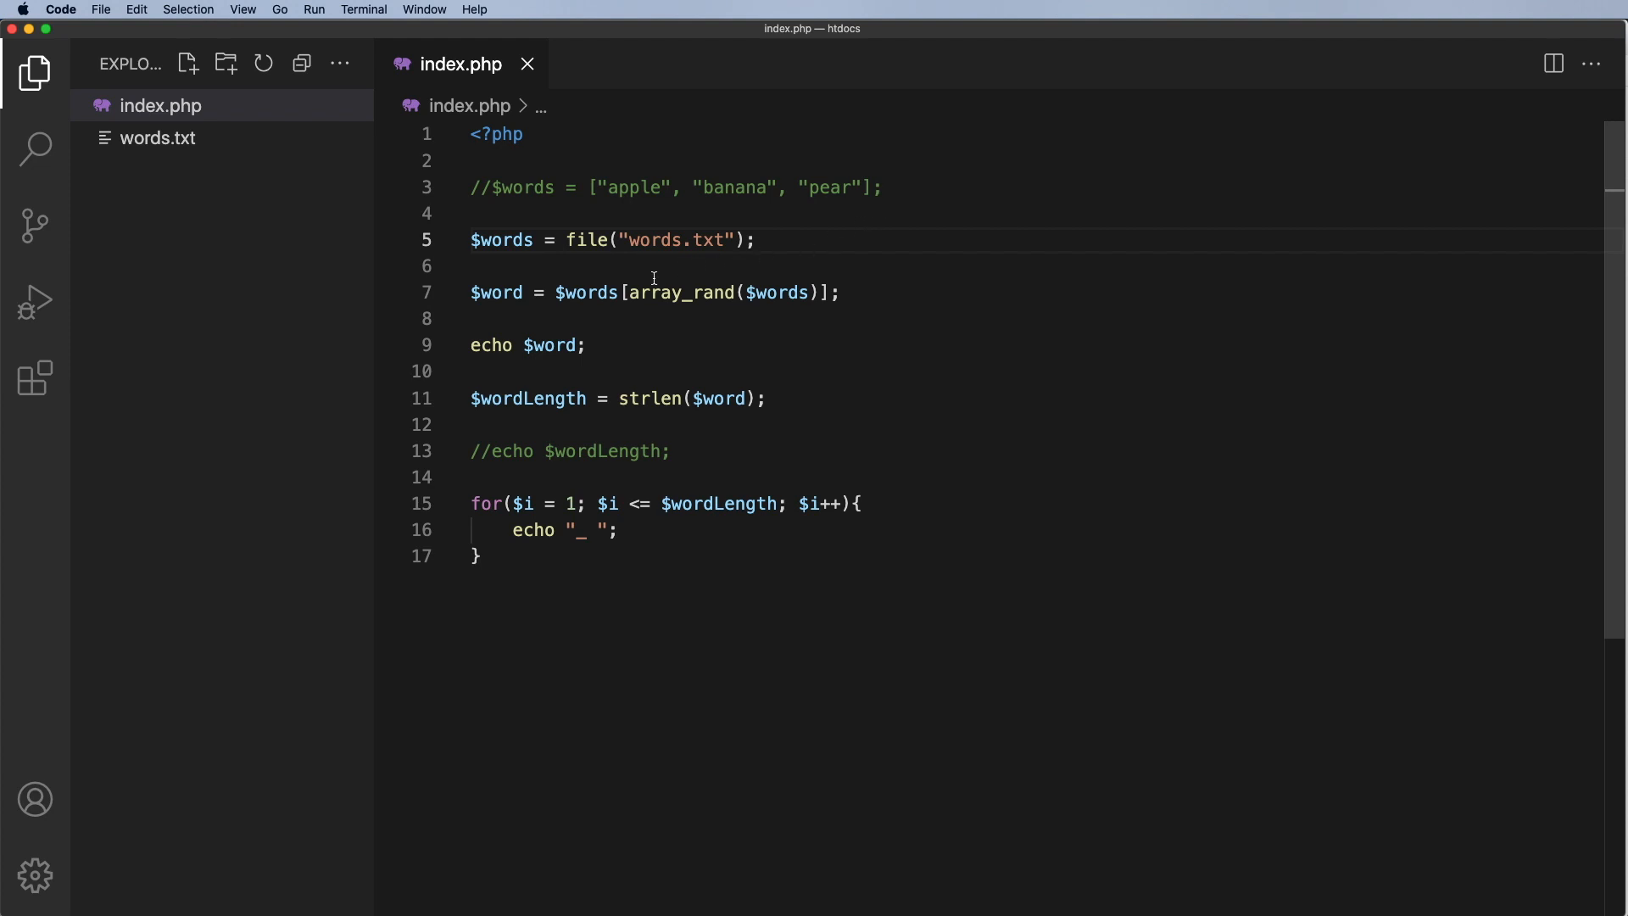
mouse_move(535, 293)
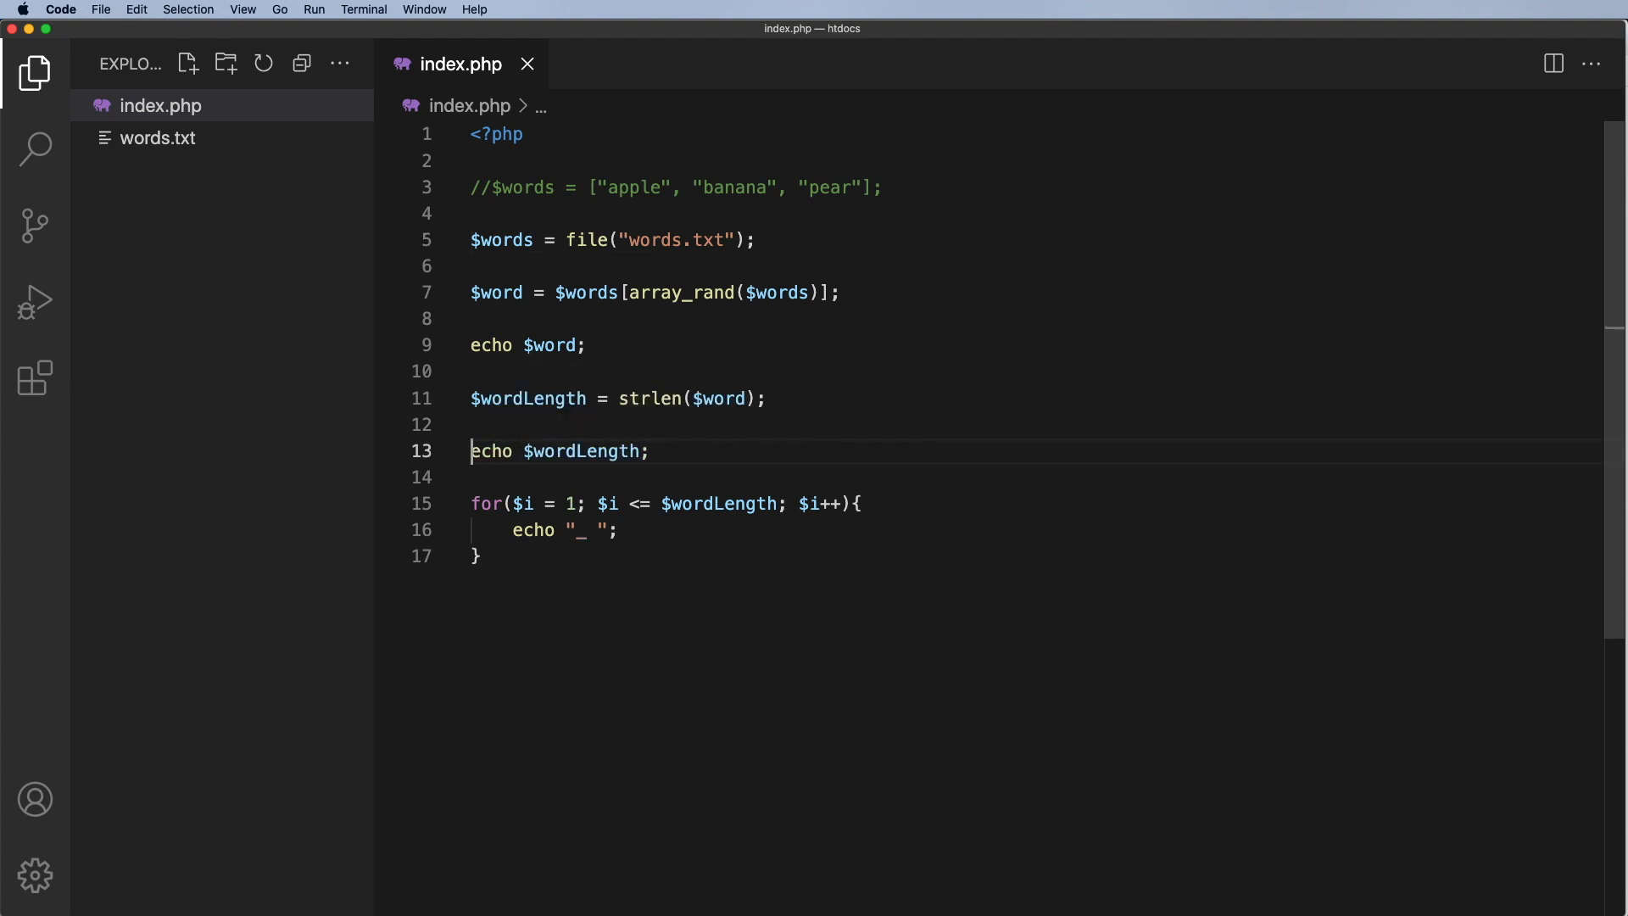
mouse_move(597, 349)
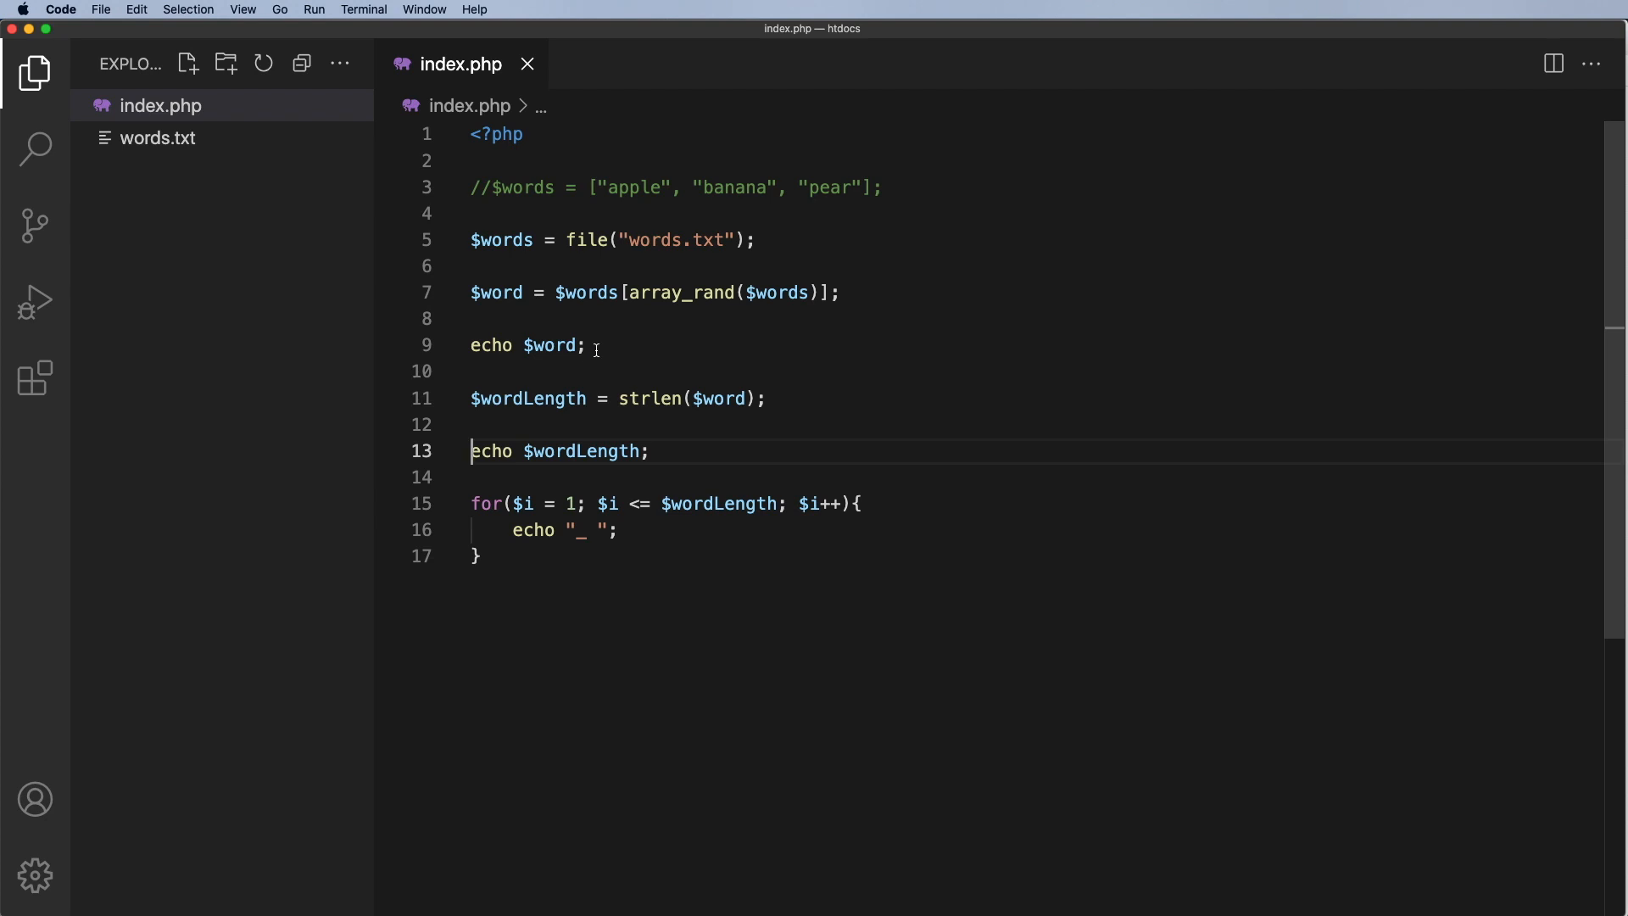
- Add echo "<br>"; on a new line after the random word echo
key(Enter)
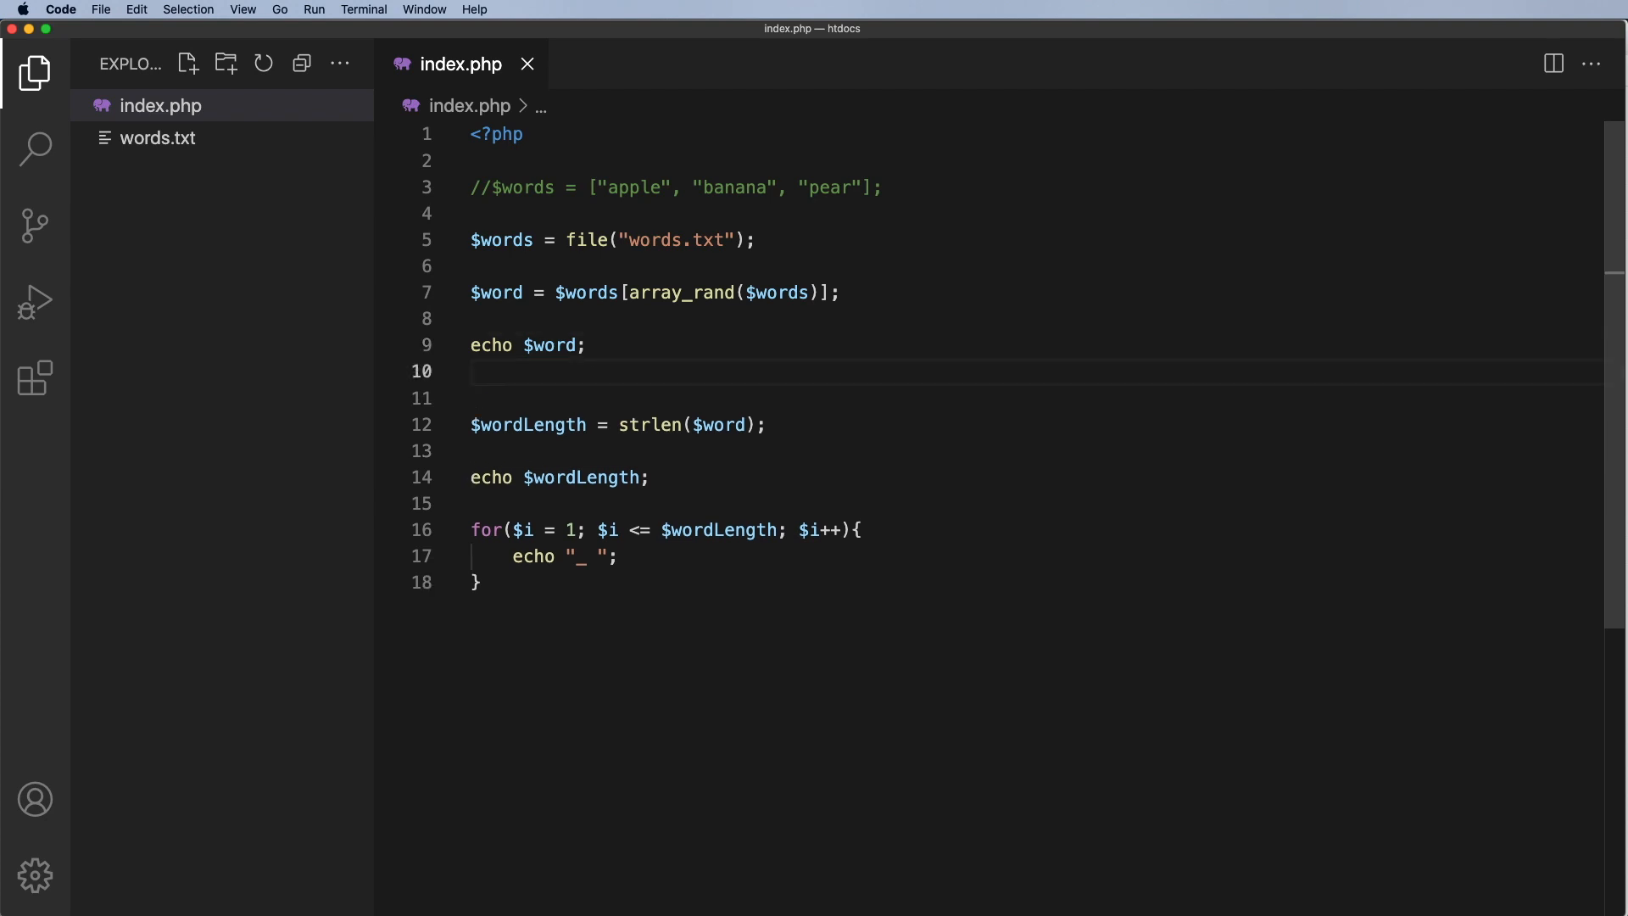
text(echo)
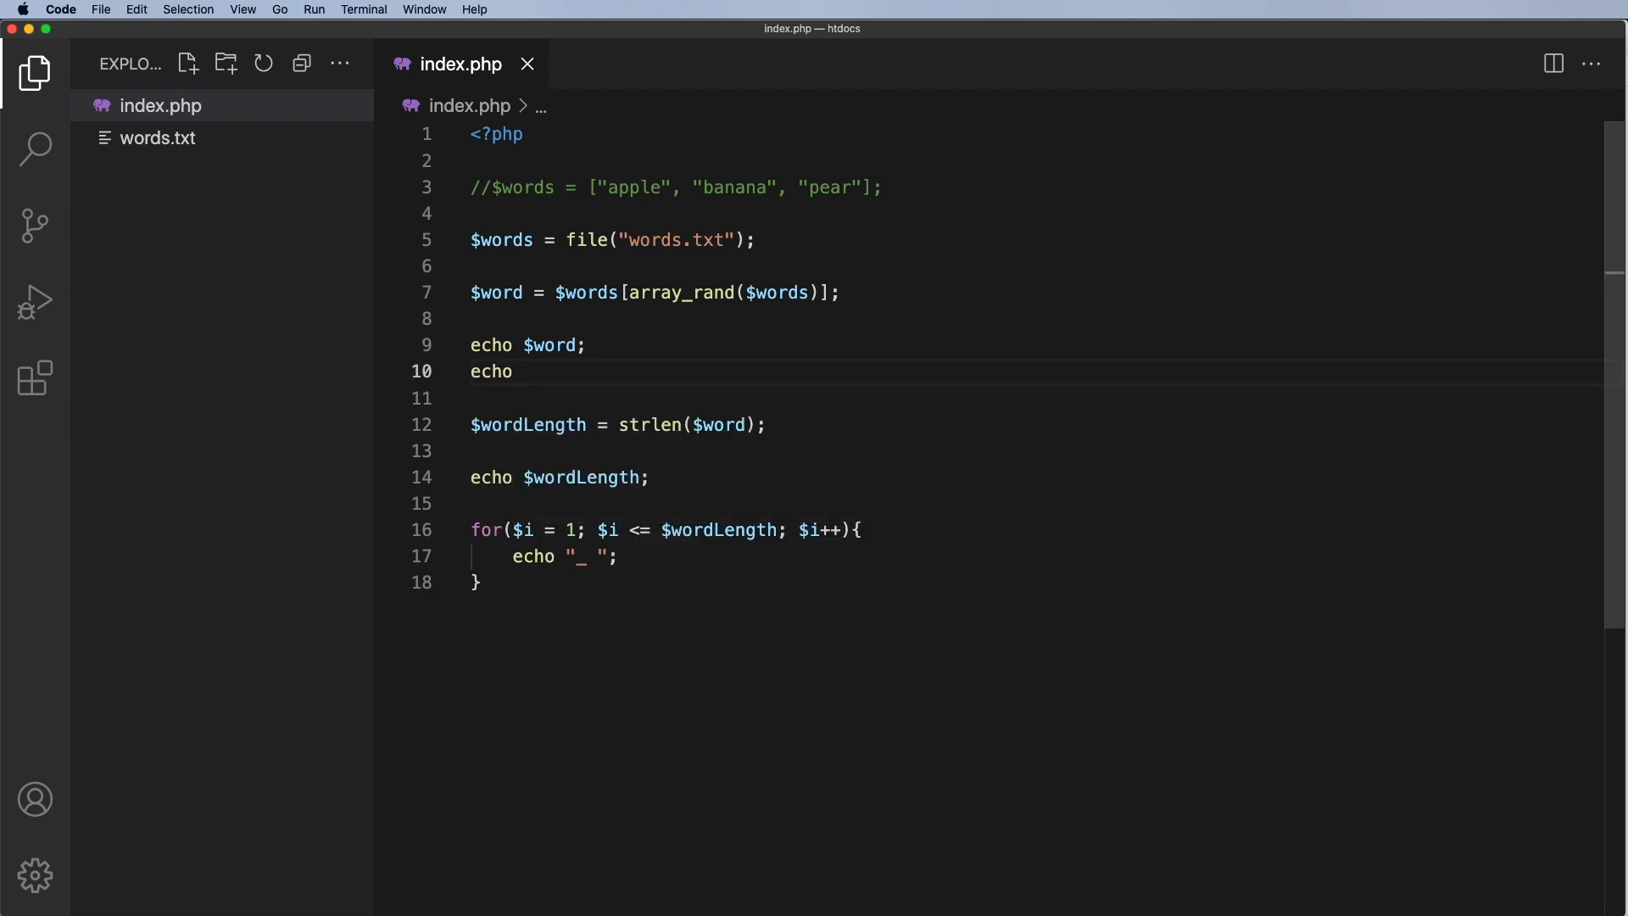
text("<br>")
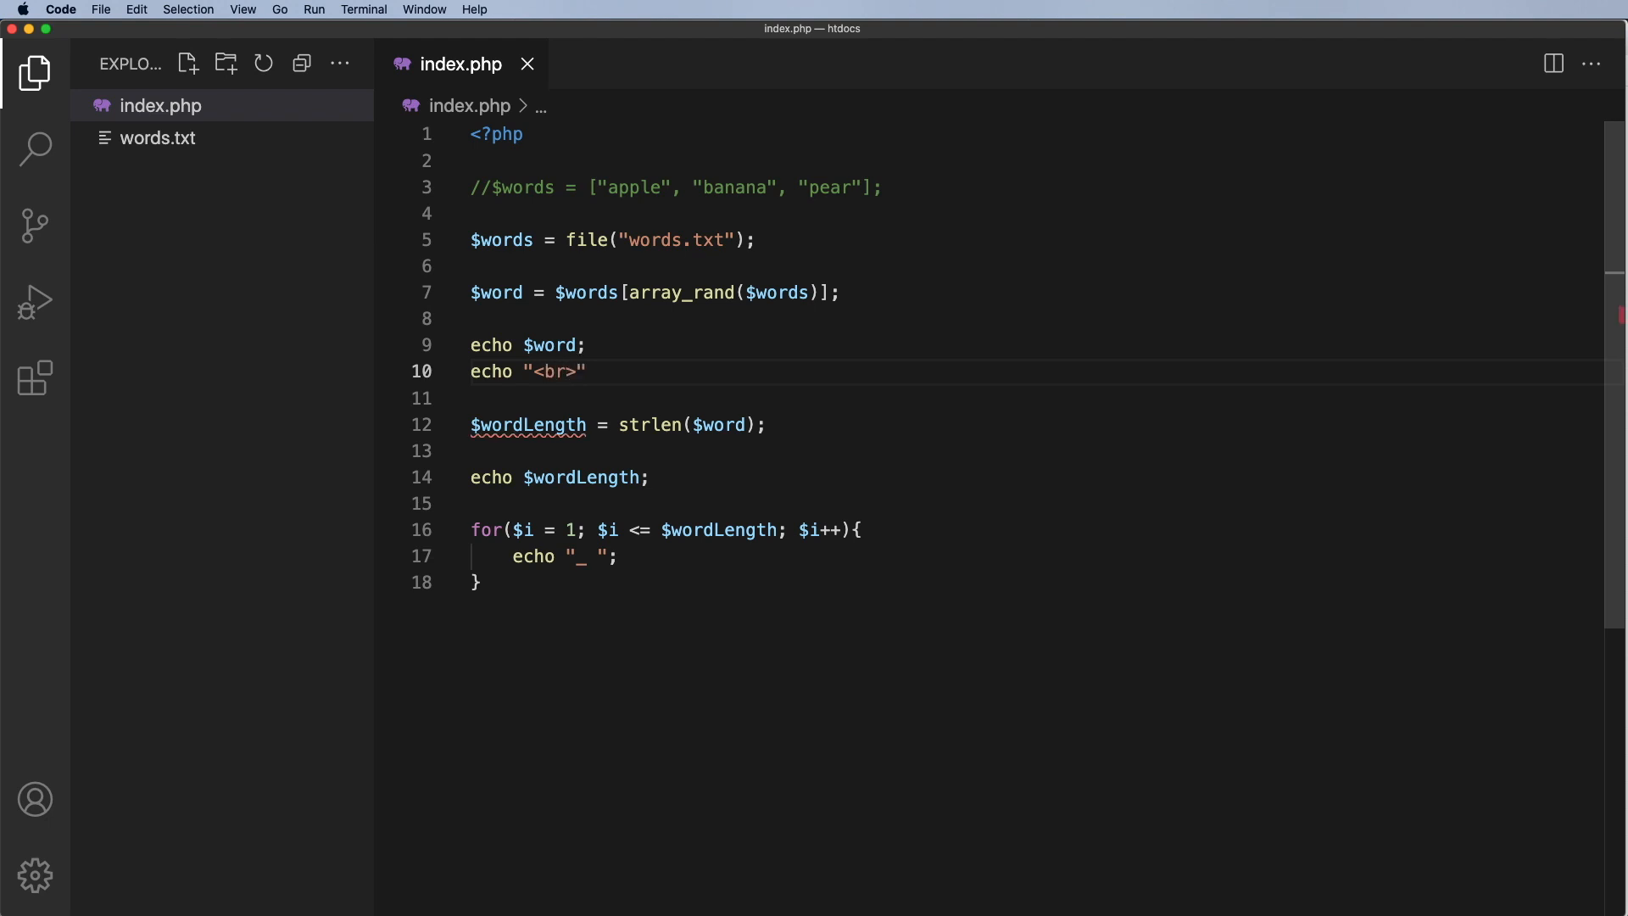
text(;)
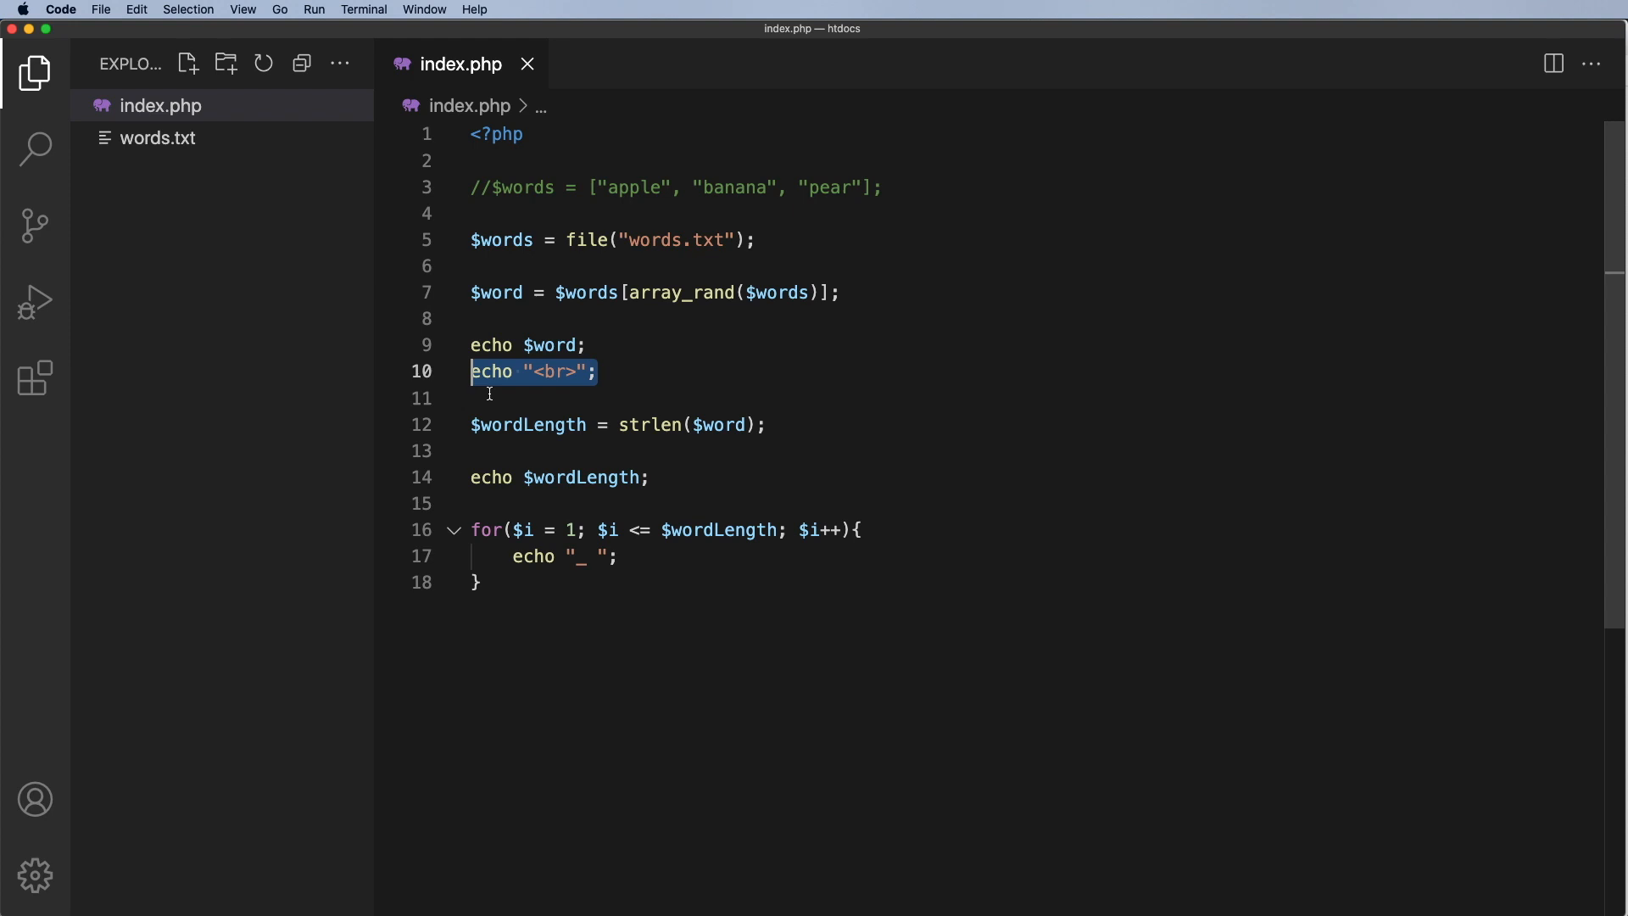
- Add echo "<br>"; on a new line after the word length echo
key(enter)
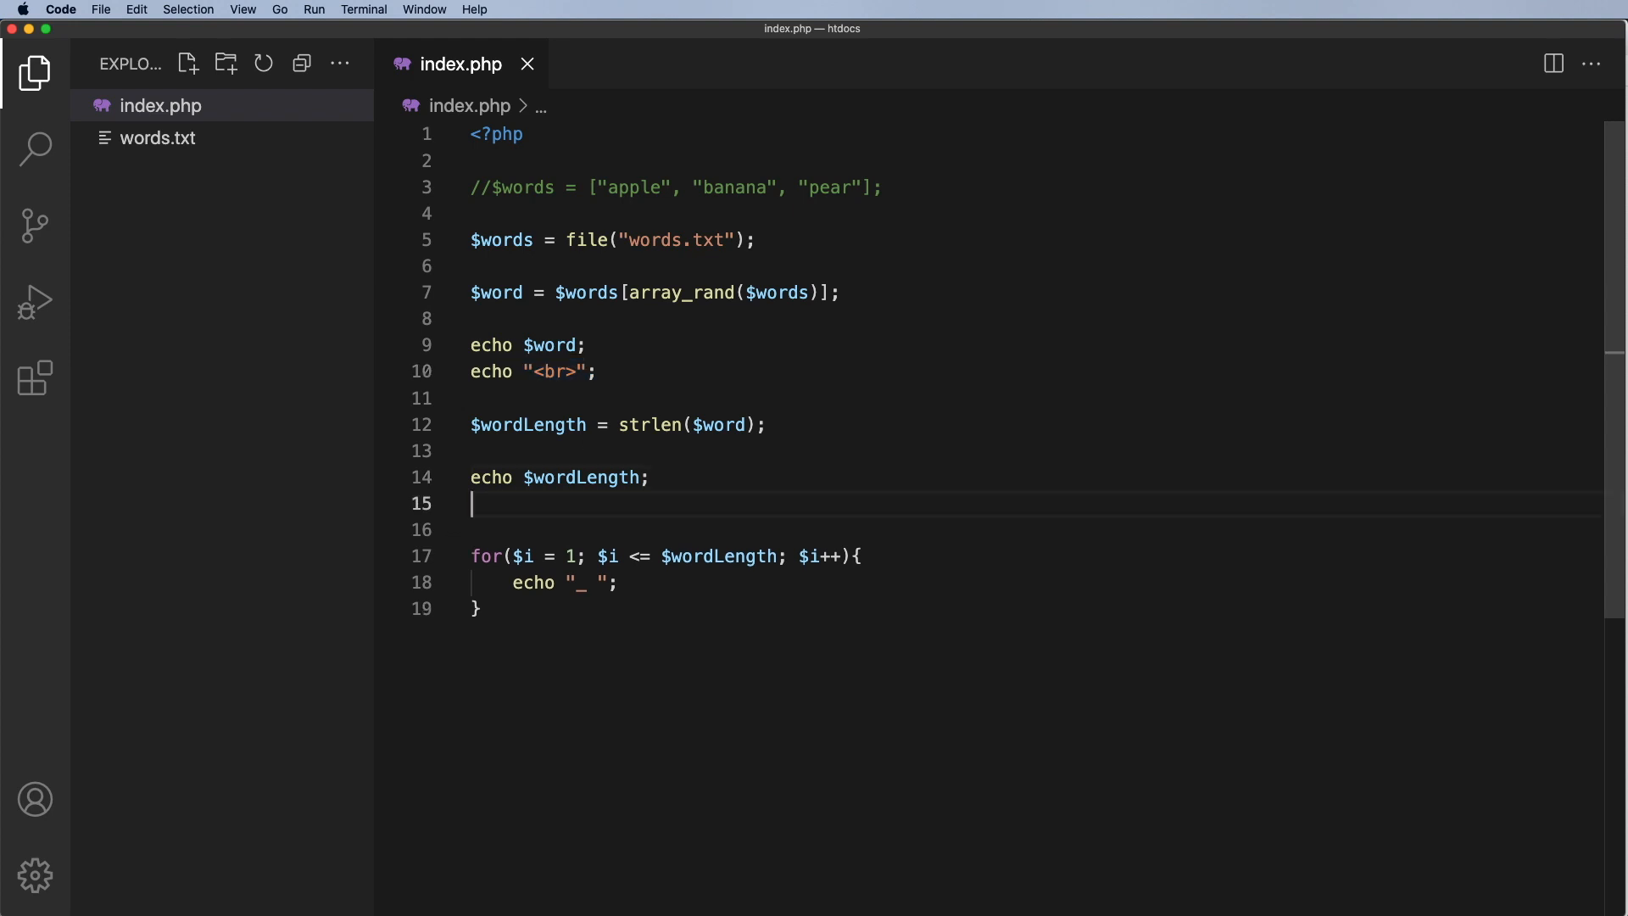
text(echo "<br>";)
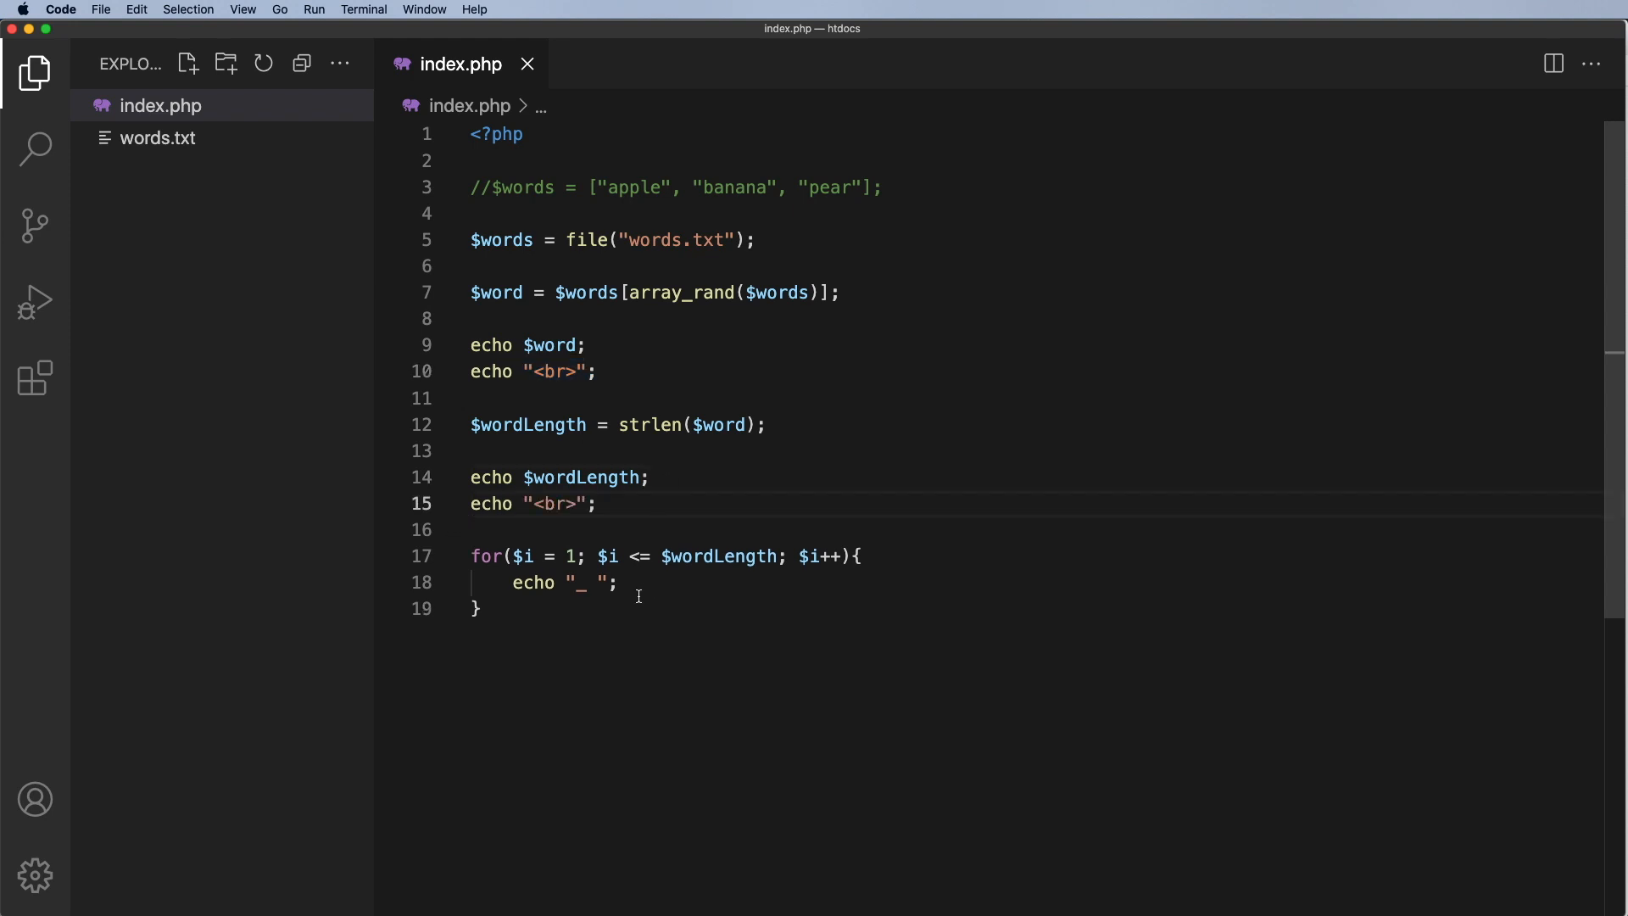
mouse_move(613, 607)
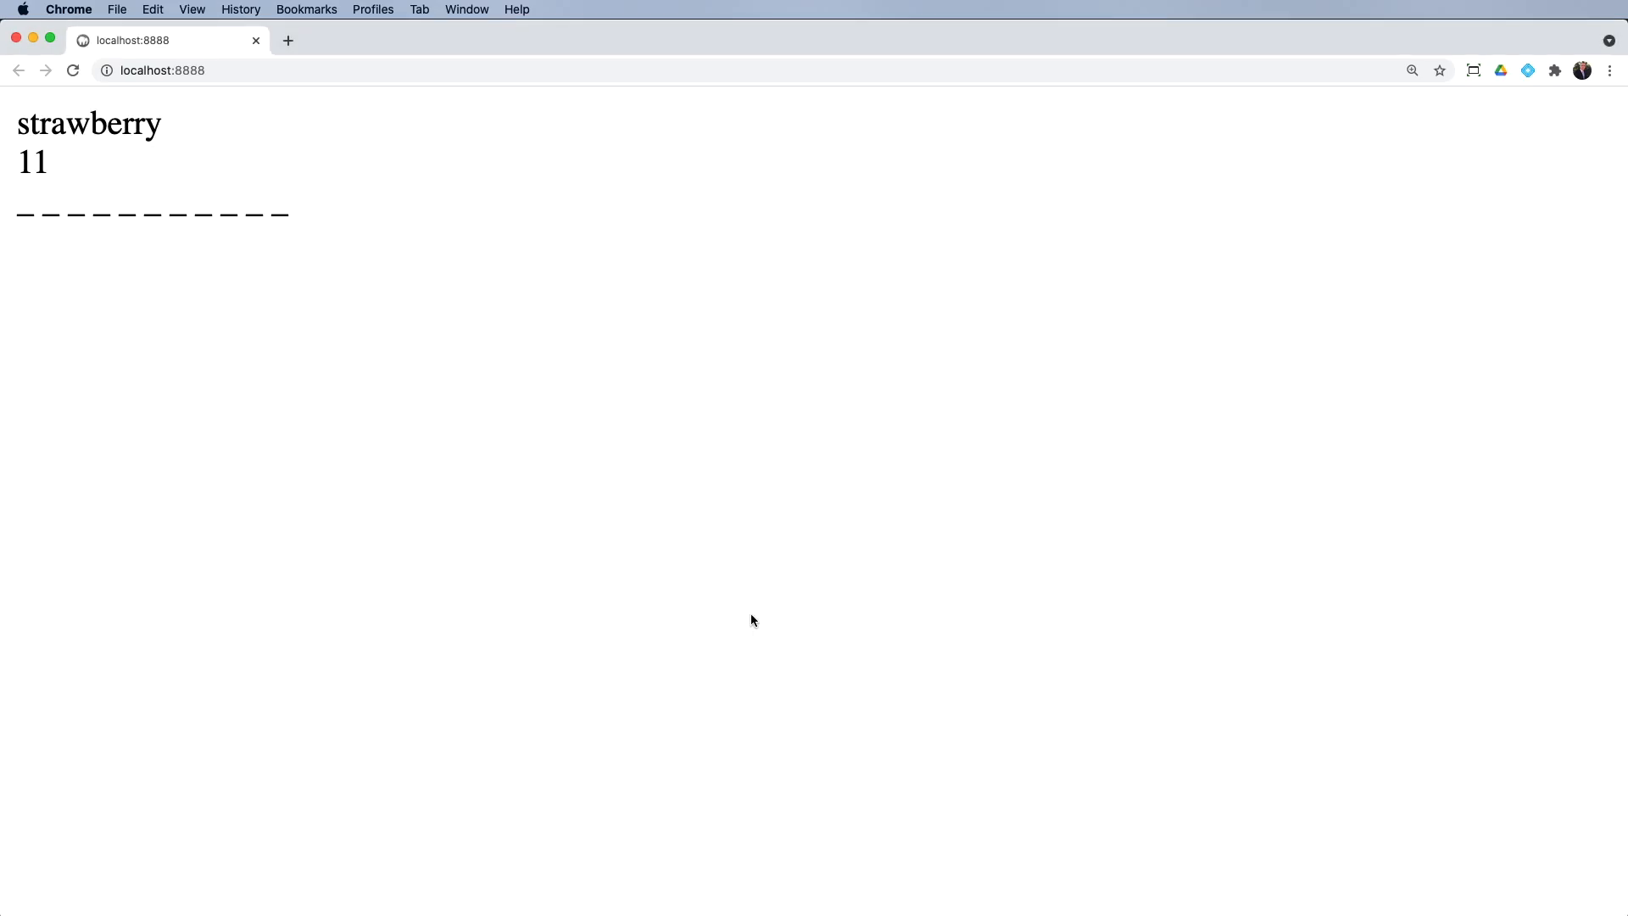
mouse_move(60, 163)
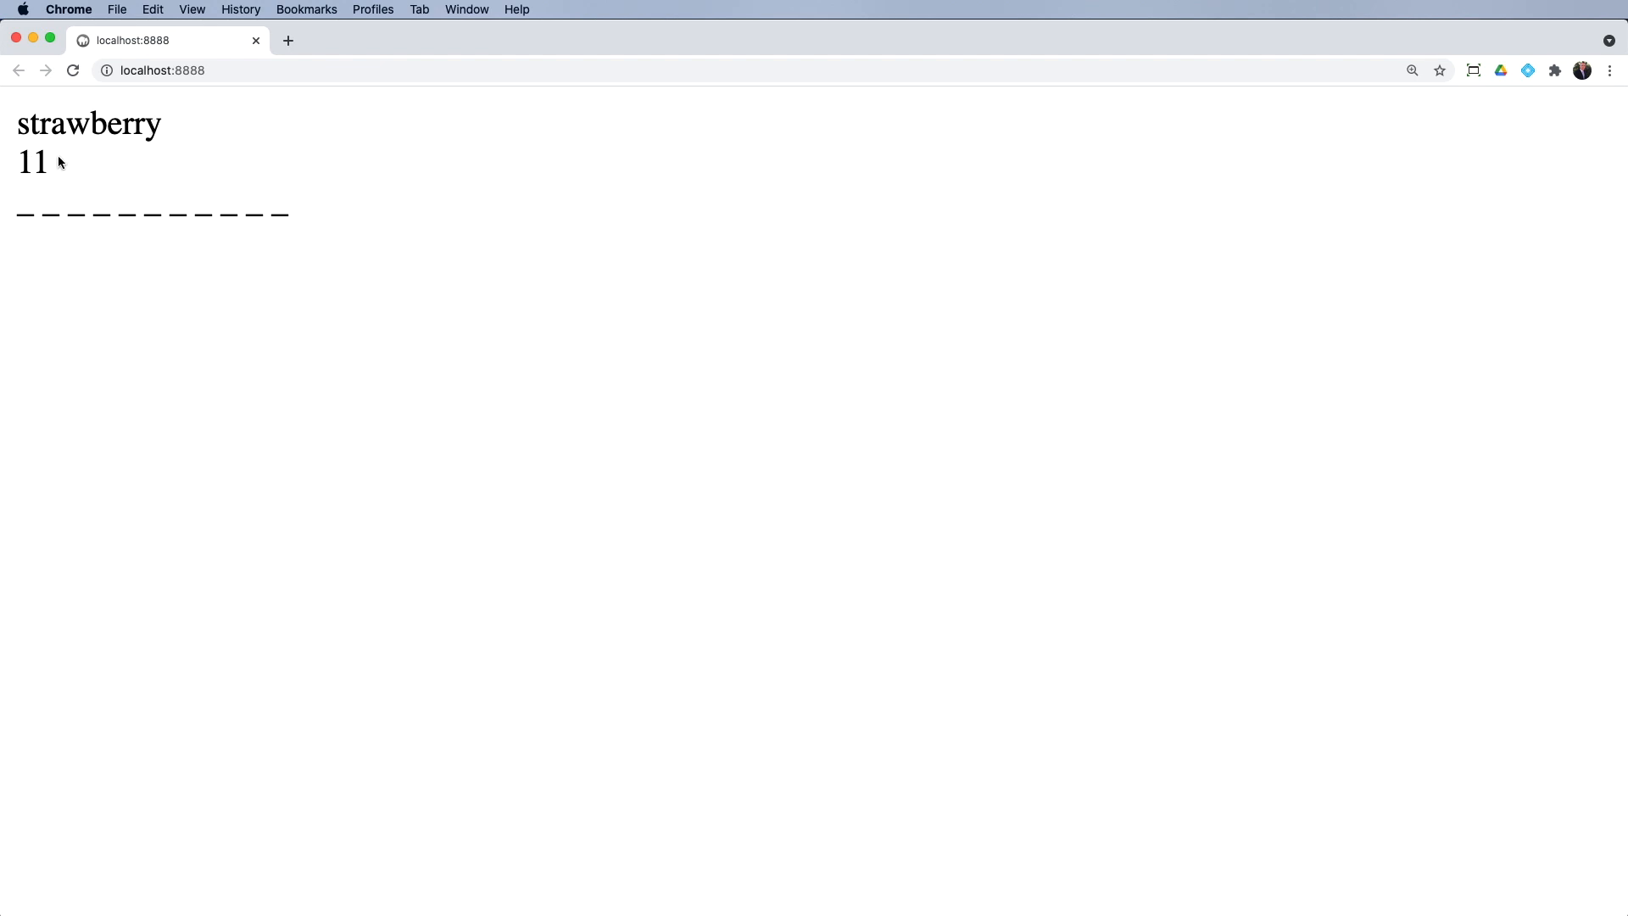
mouse_move(62, 213)
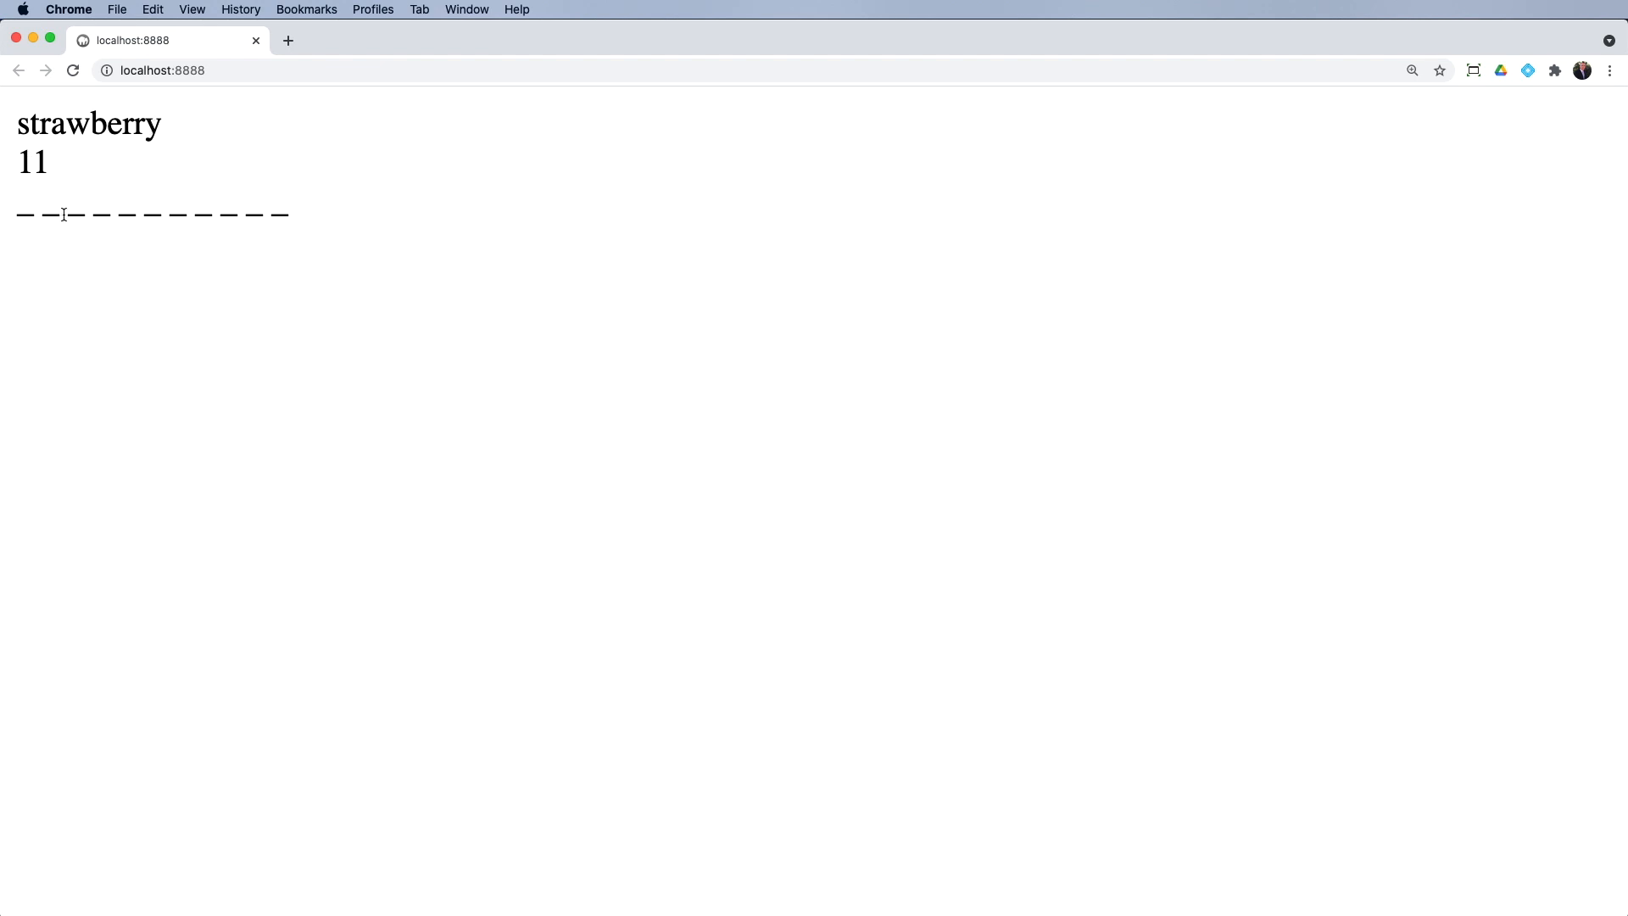
mouse_move(256, 215)
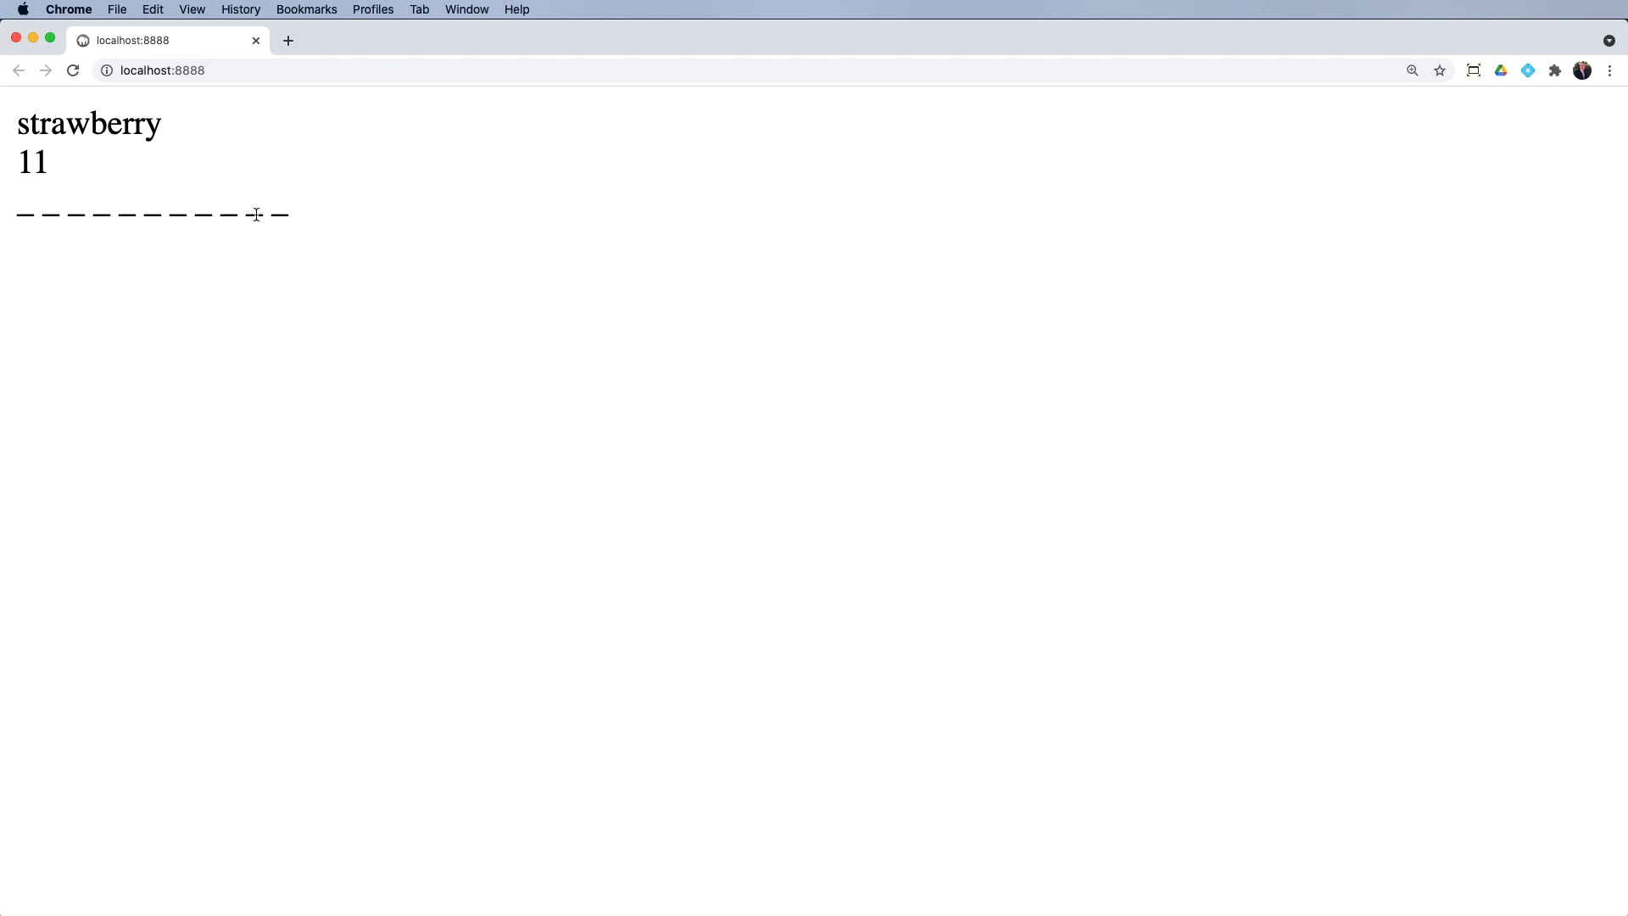
mouse_move(15, 129)
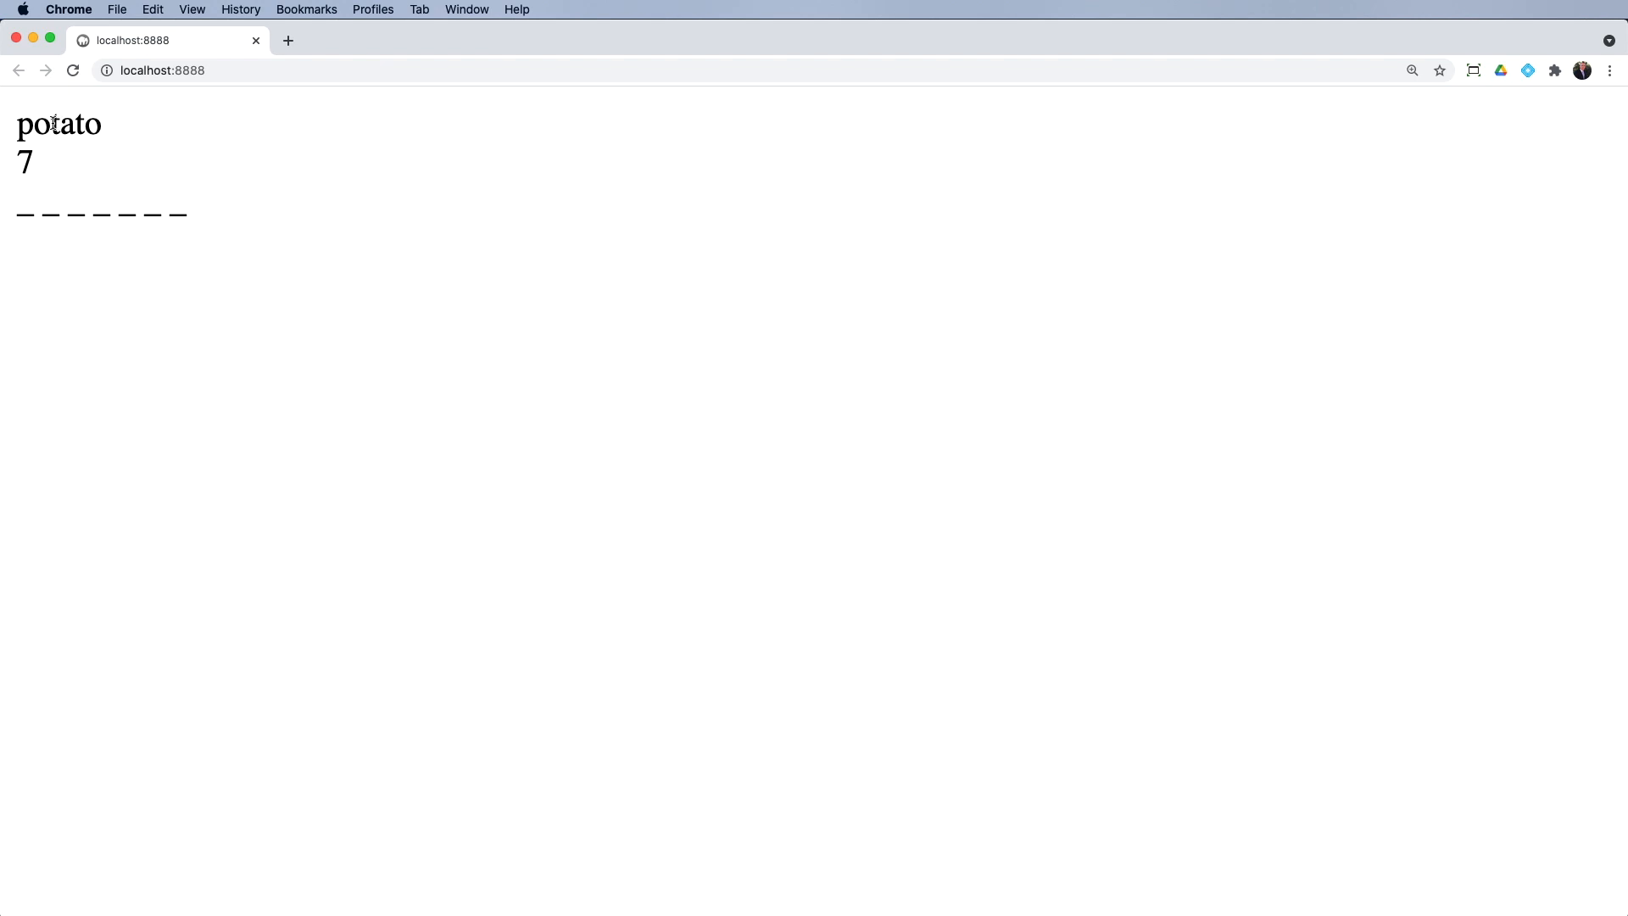
mouse_move(39, 234)
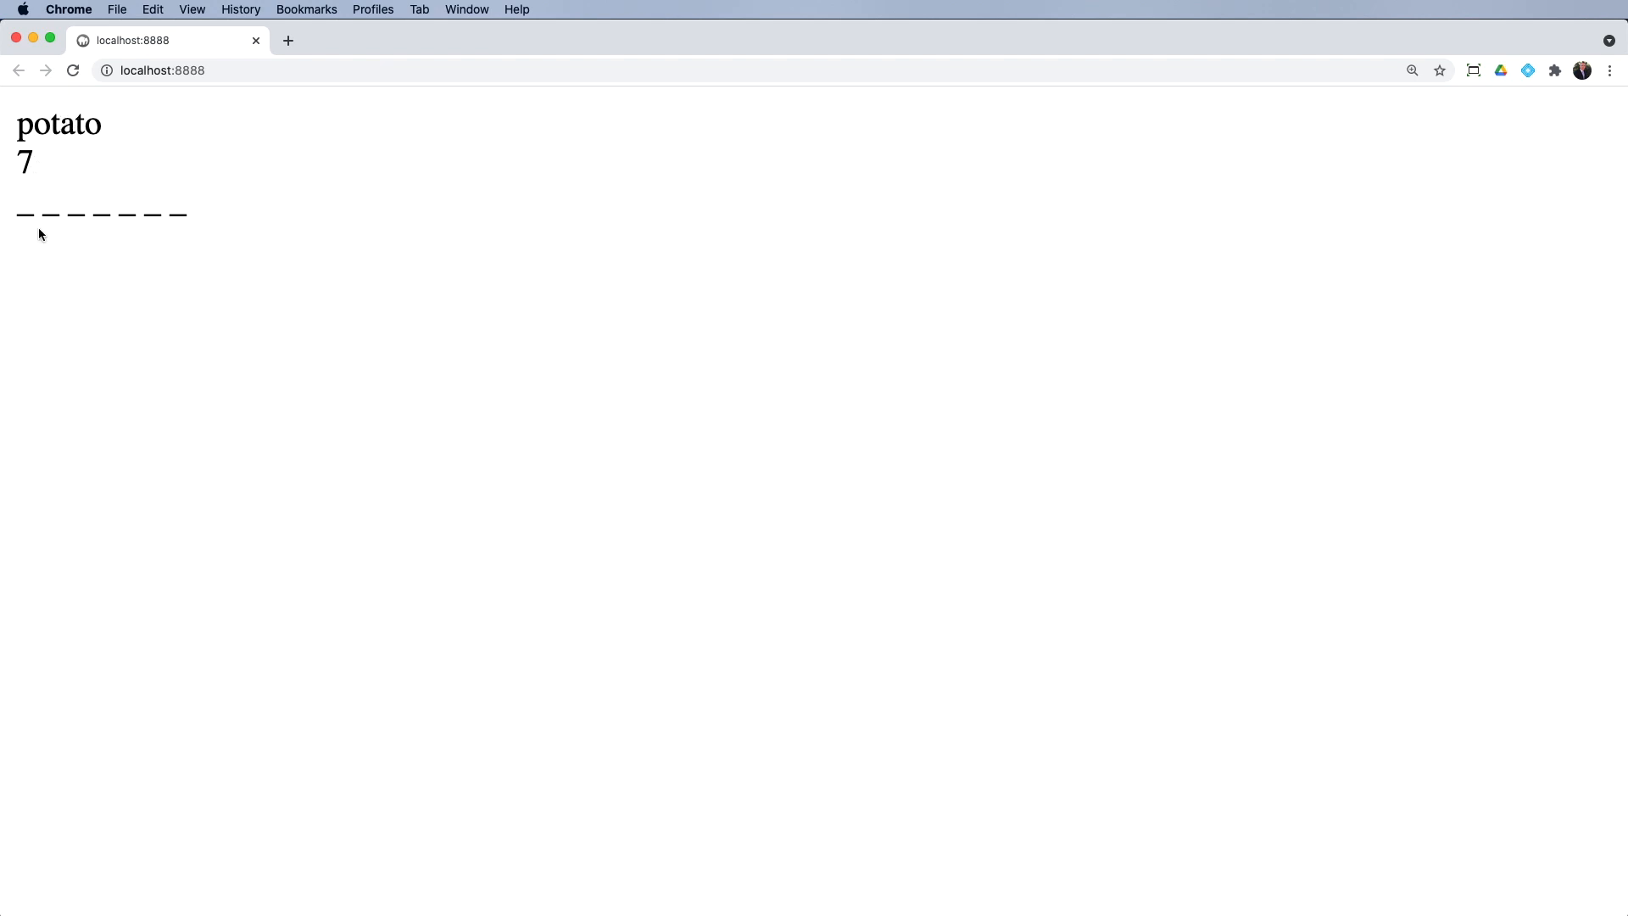
mouse_move(177, 216)
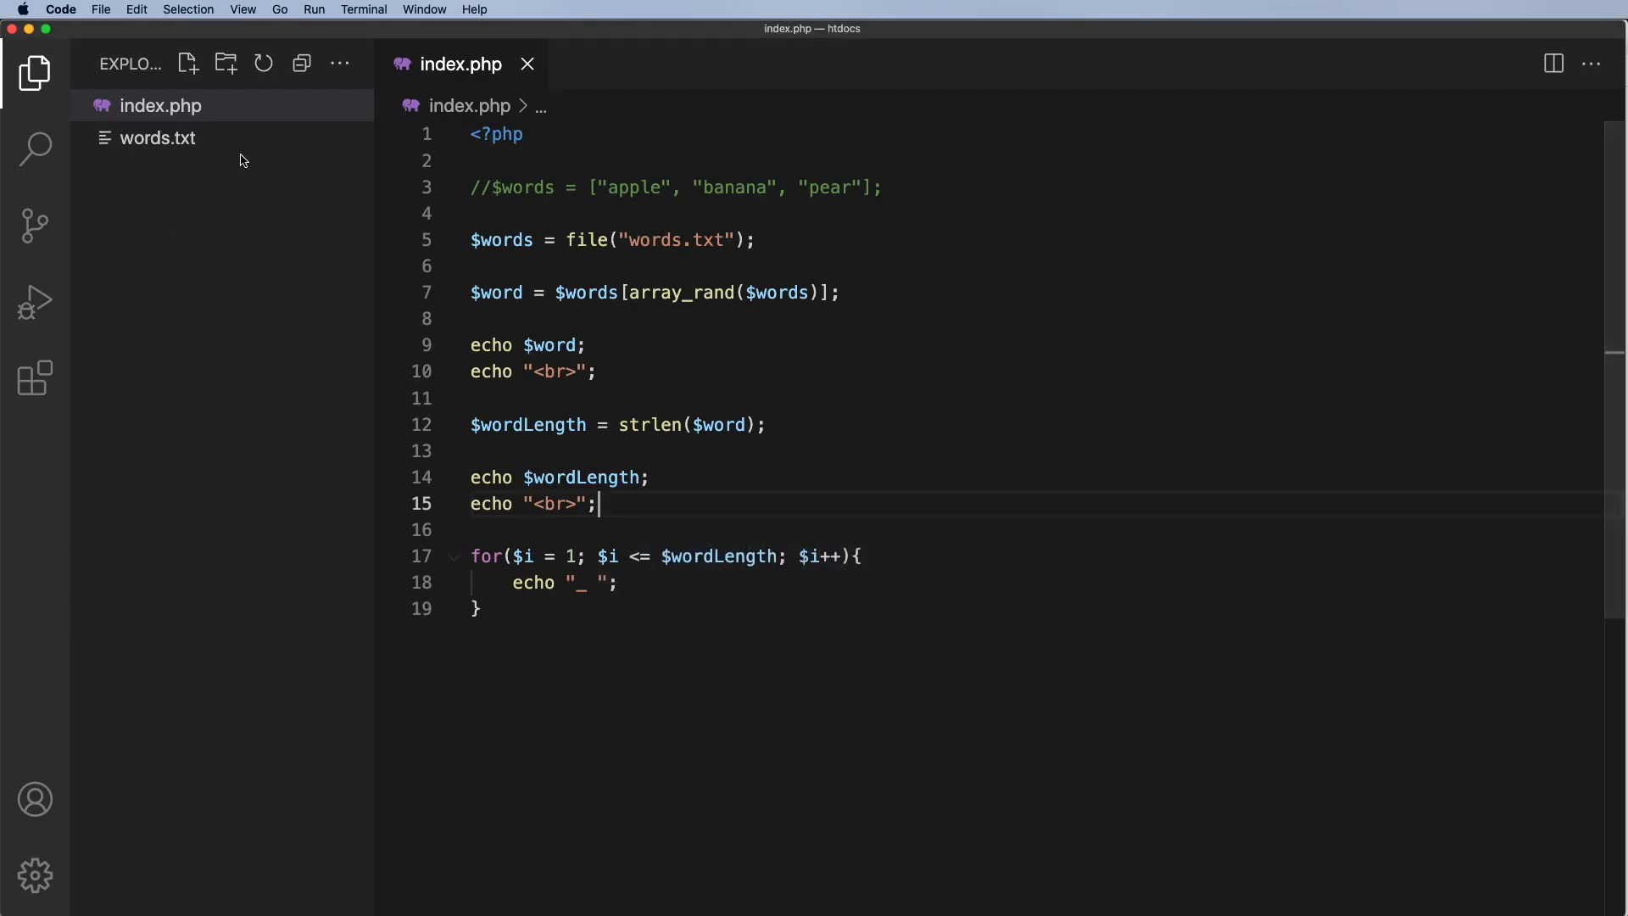
- View the words.txt list to check its line endings, then return to index.php
click(158, 138)
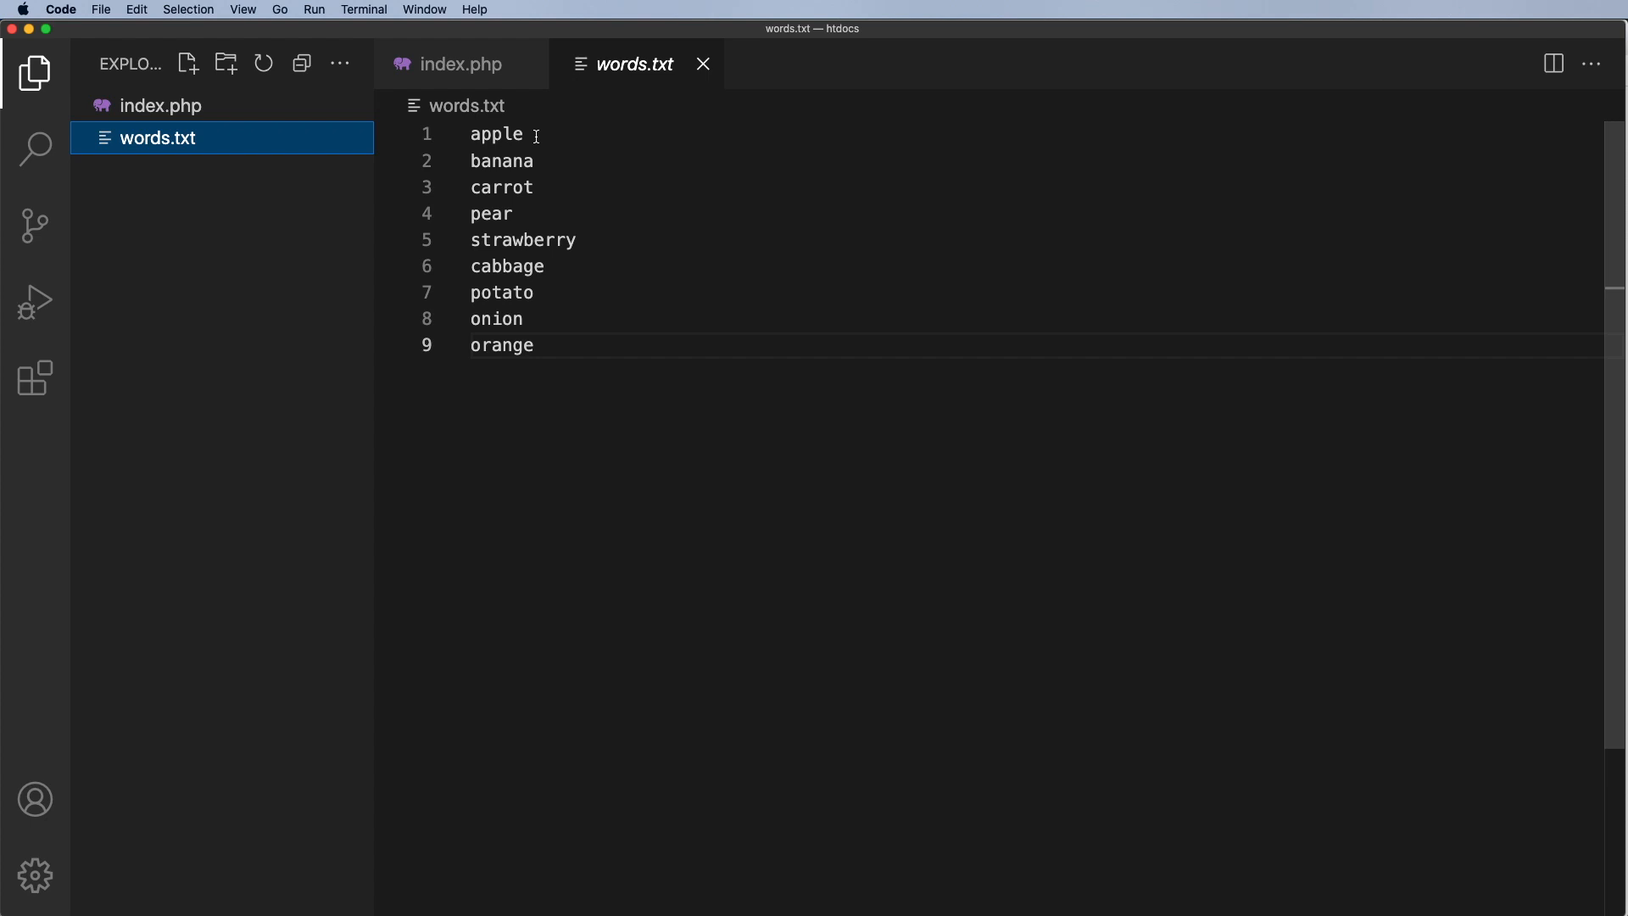
click(460, 62)
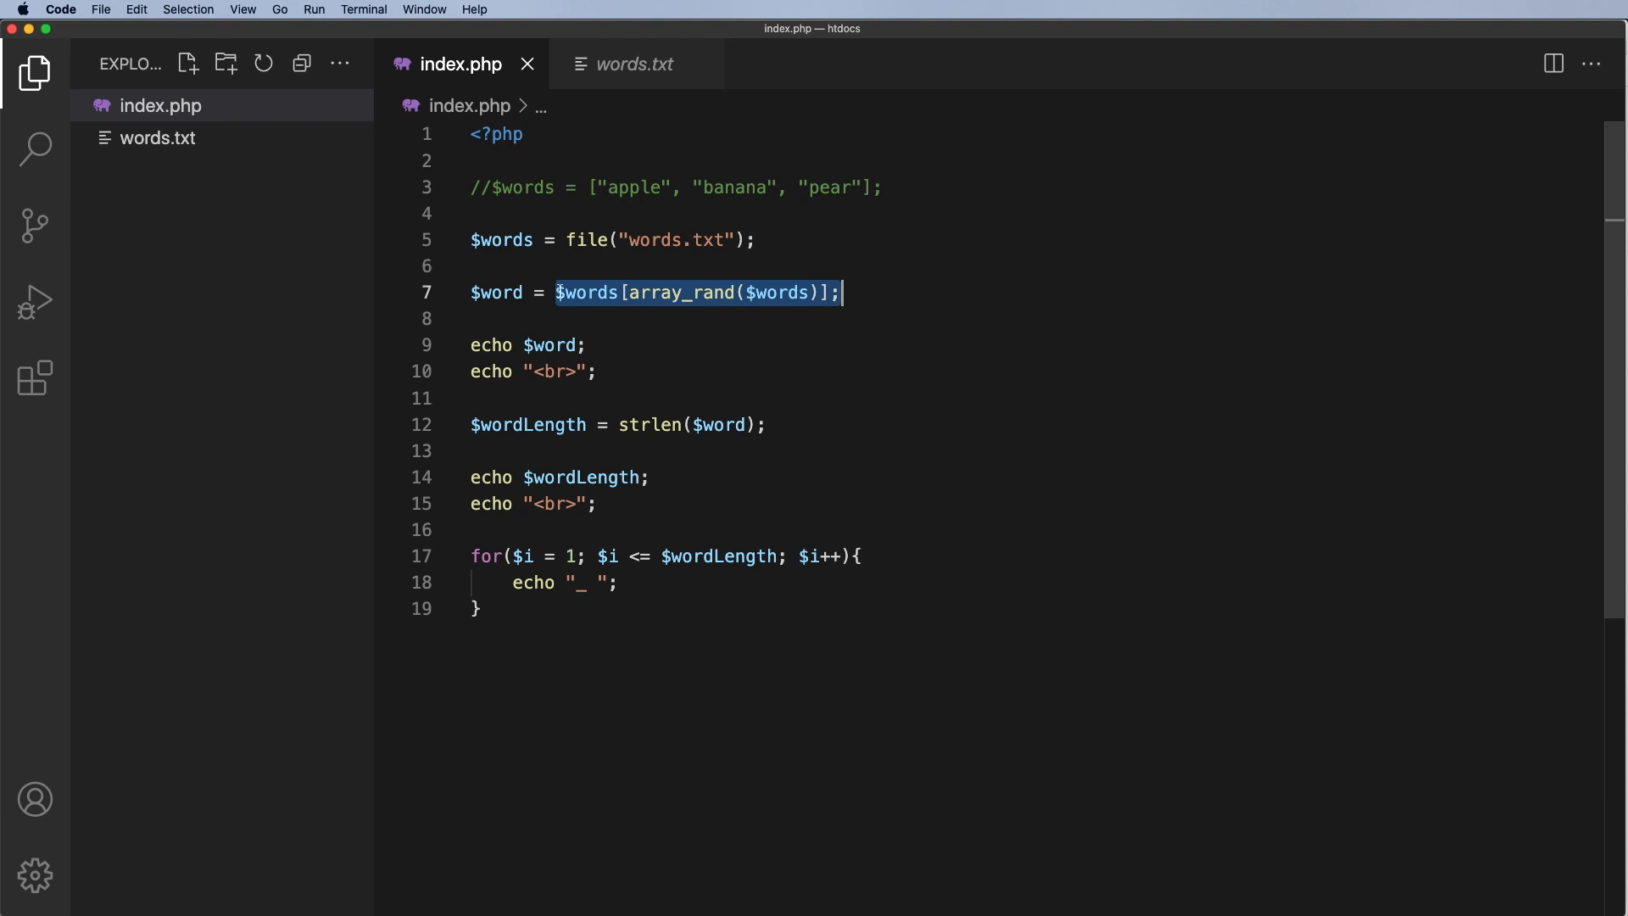
- Wrap $words[array_rand($words)] in rtrim() so trailing whitespace is stripped
click(556, 292)
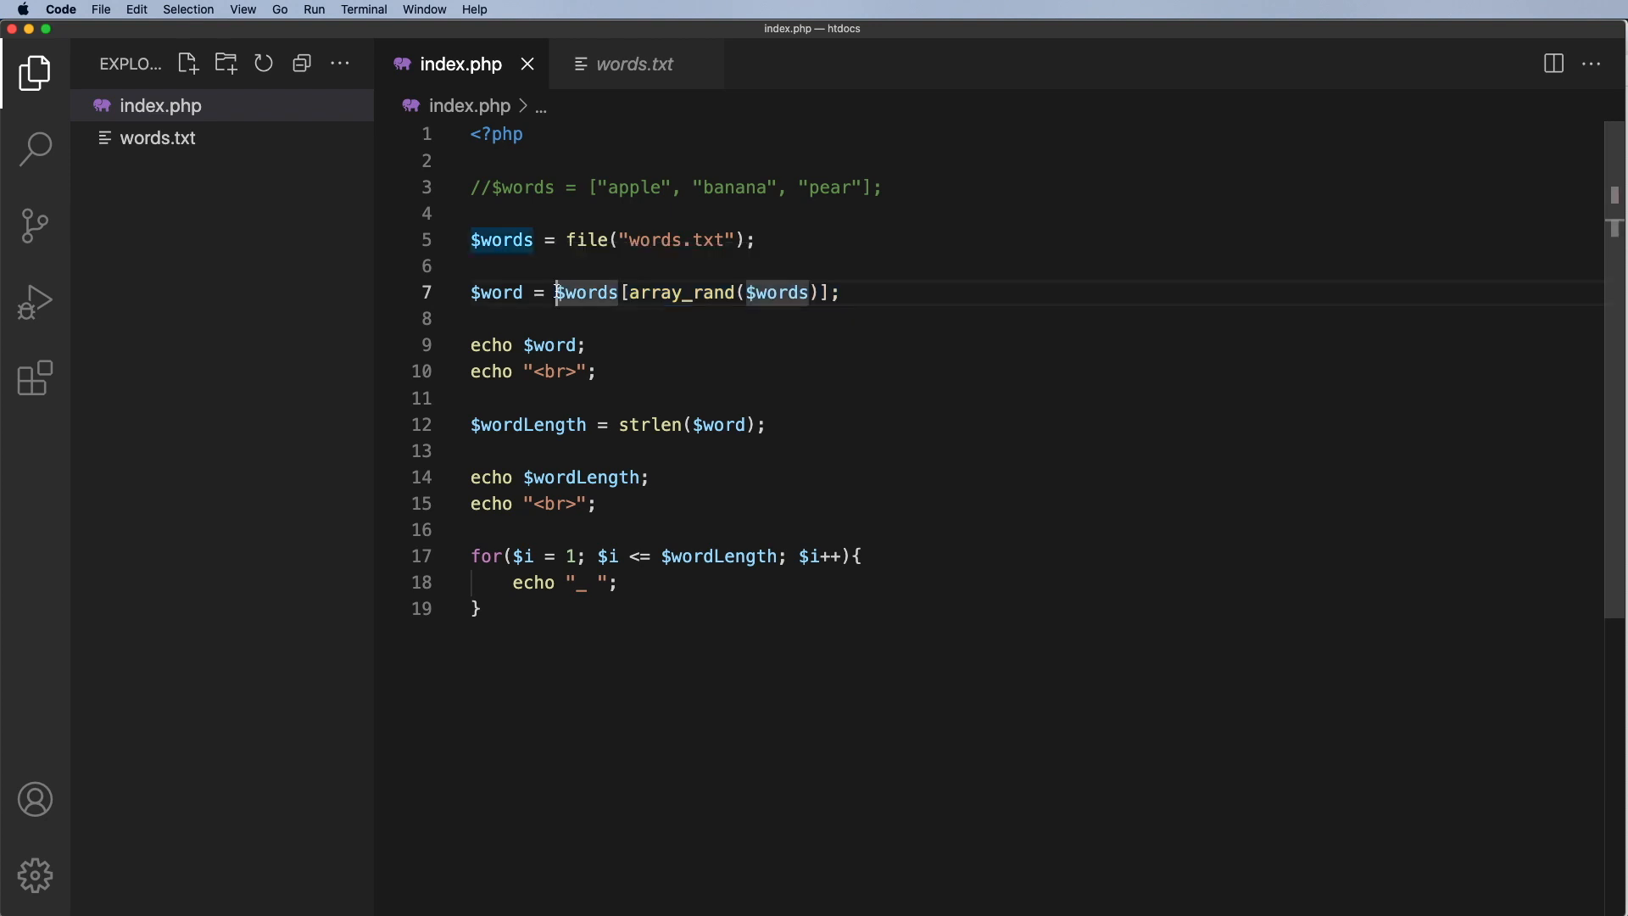
text(()
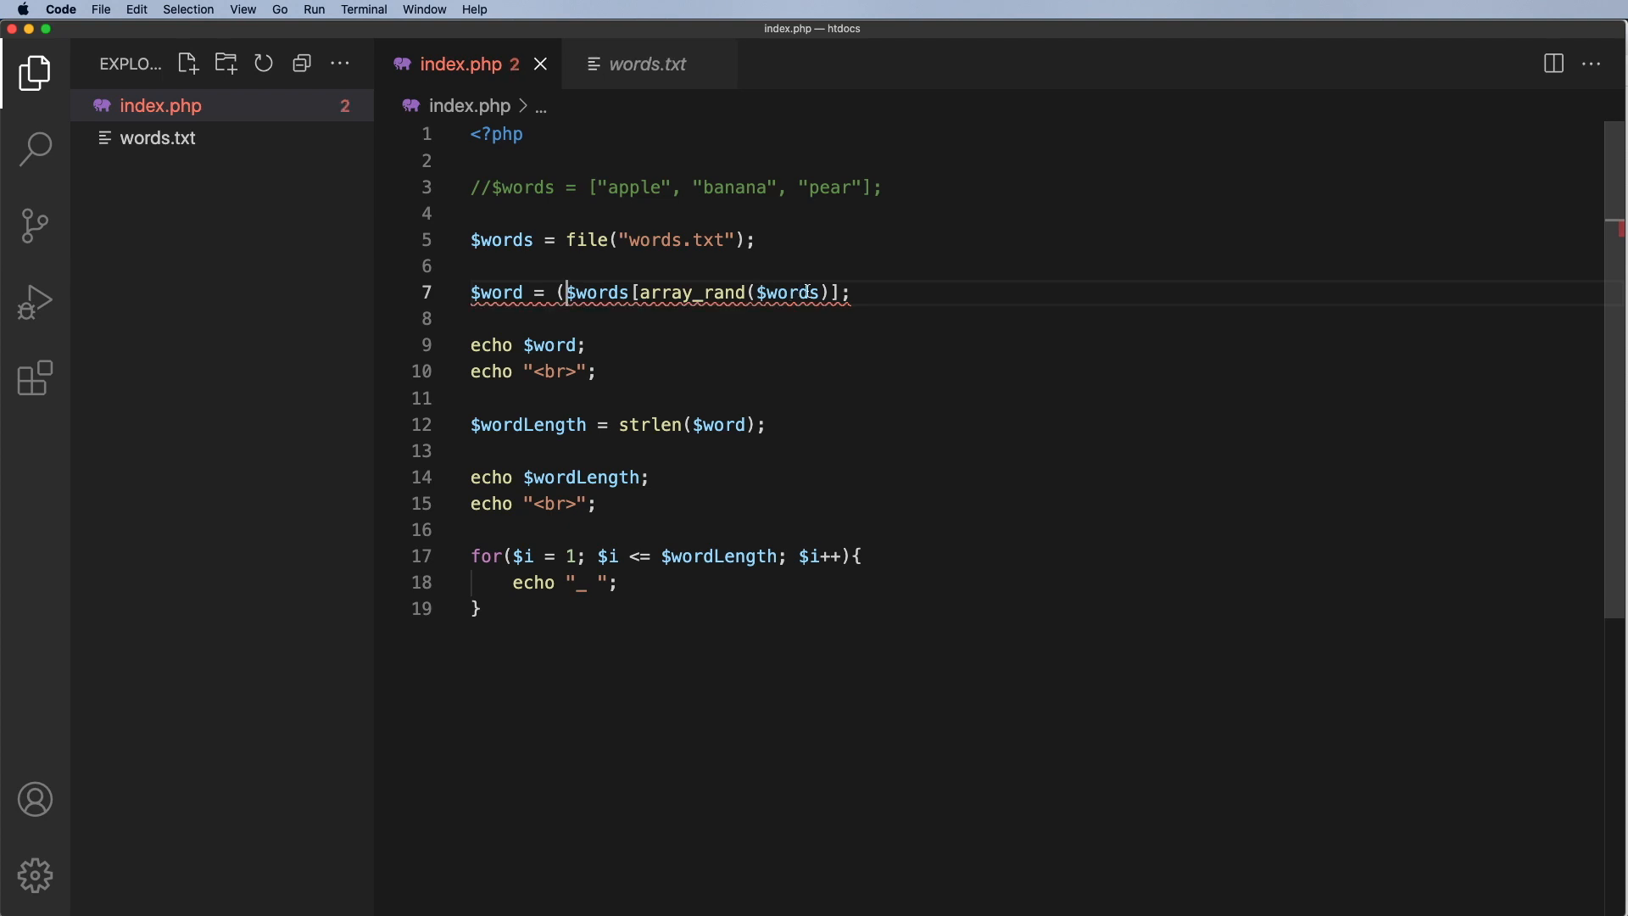
click(840, 292)
text())
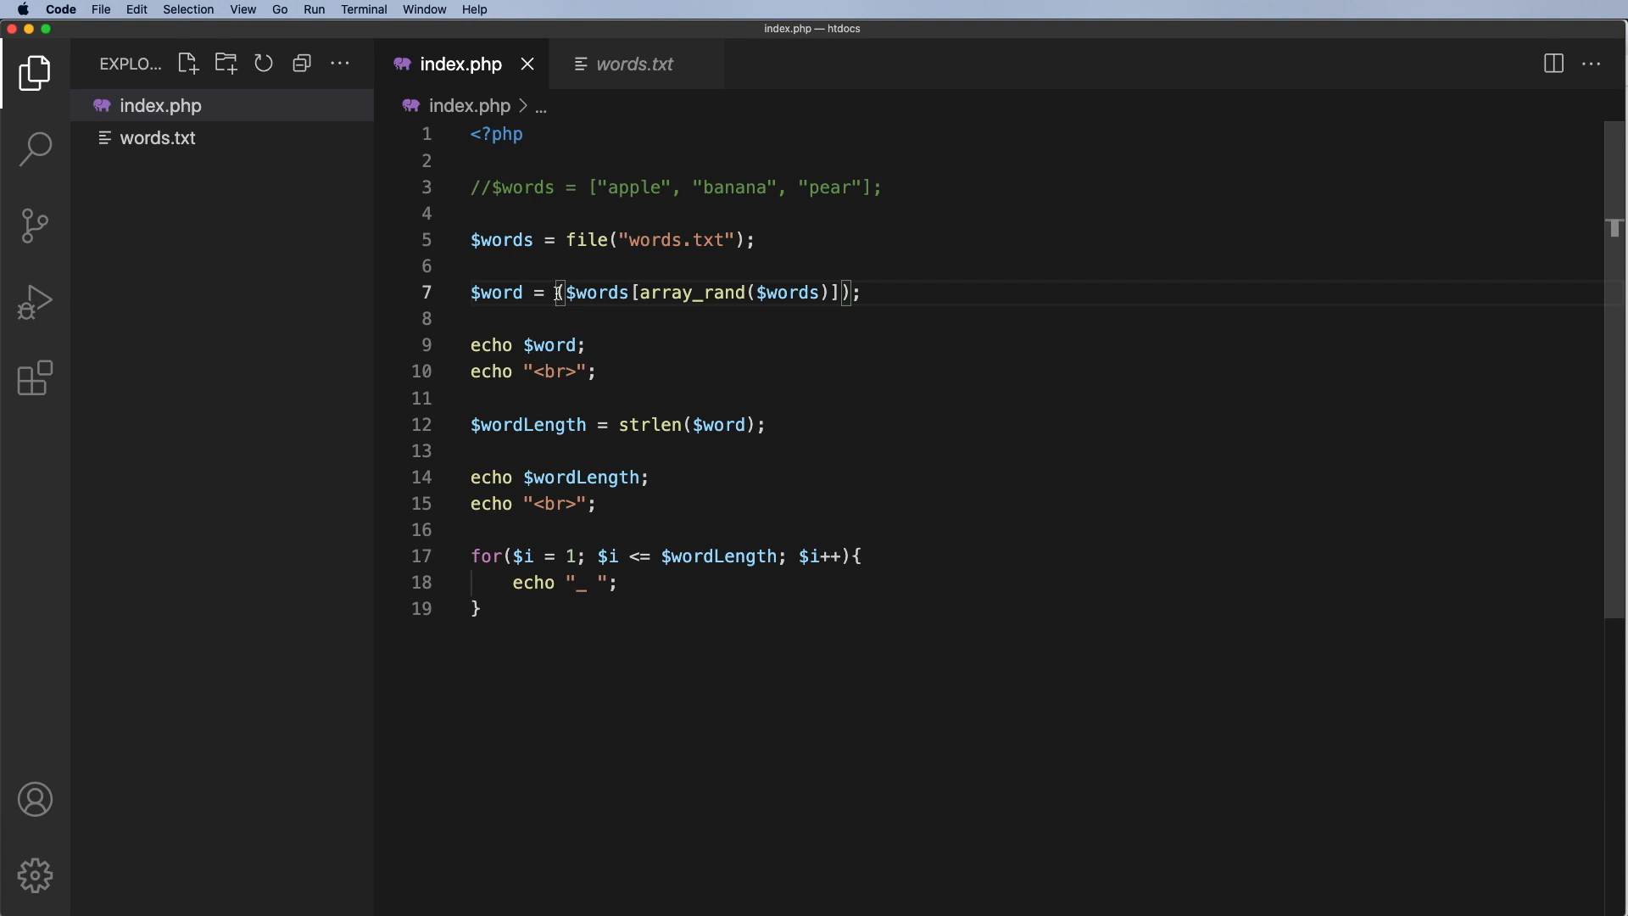
text(rtrim)
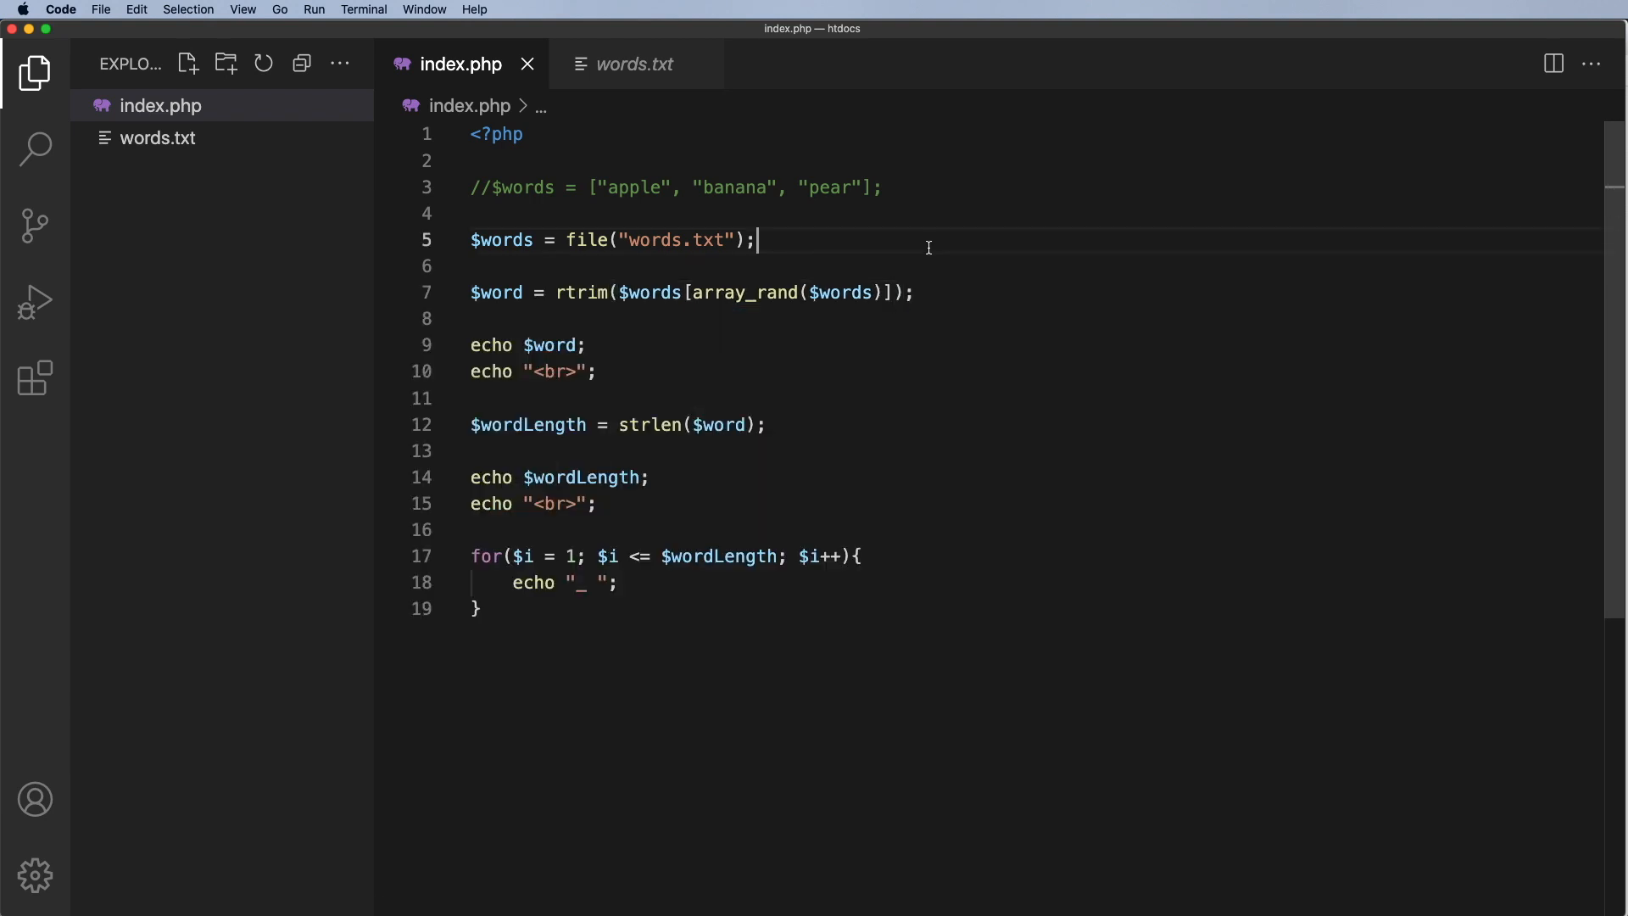
click(1044, 609)
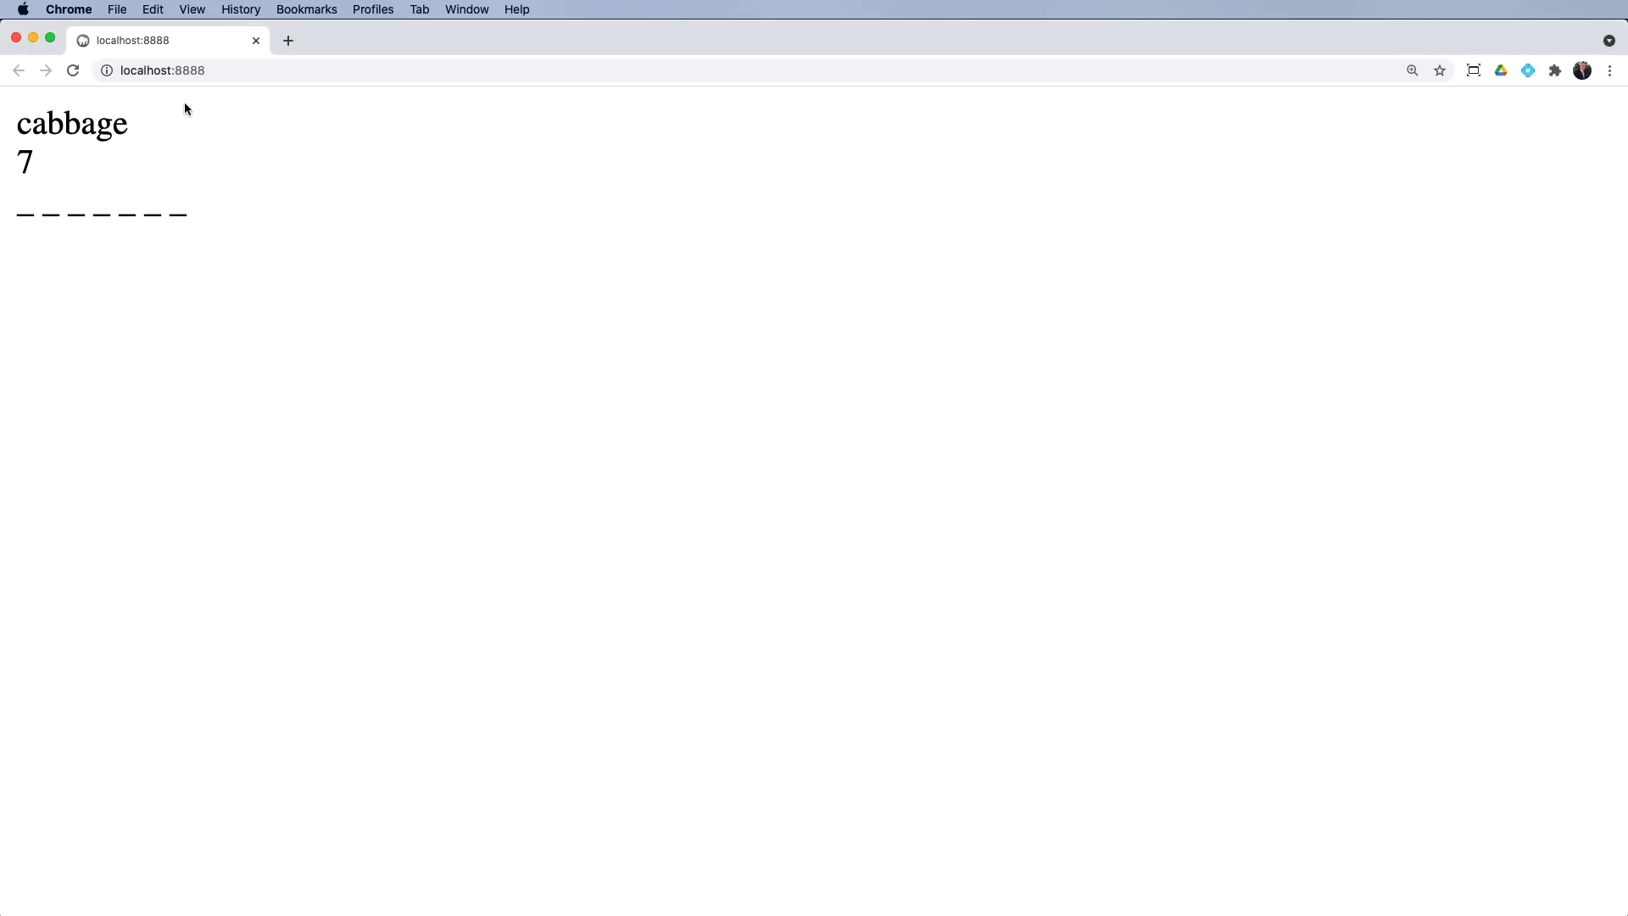
mouse_move(45, 173)
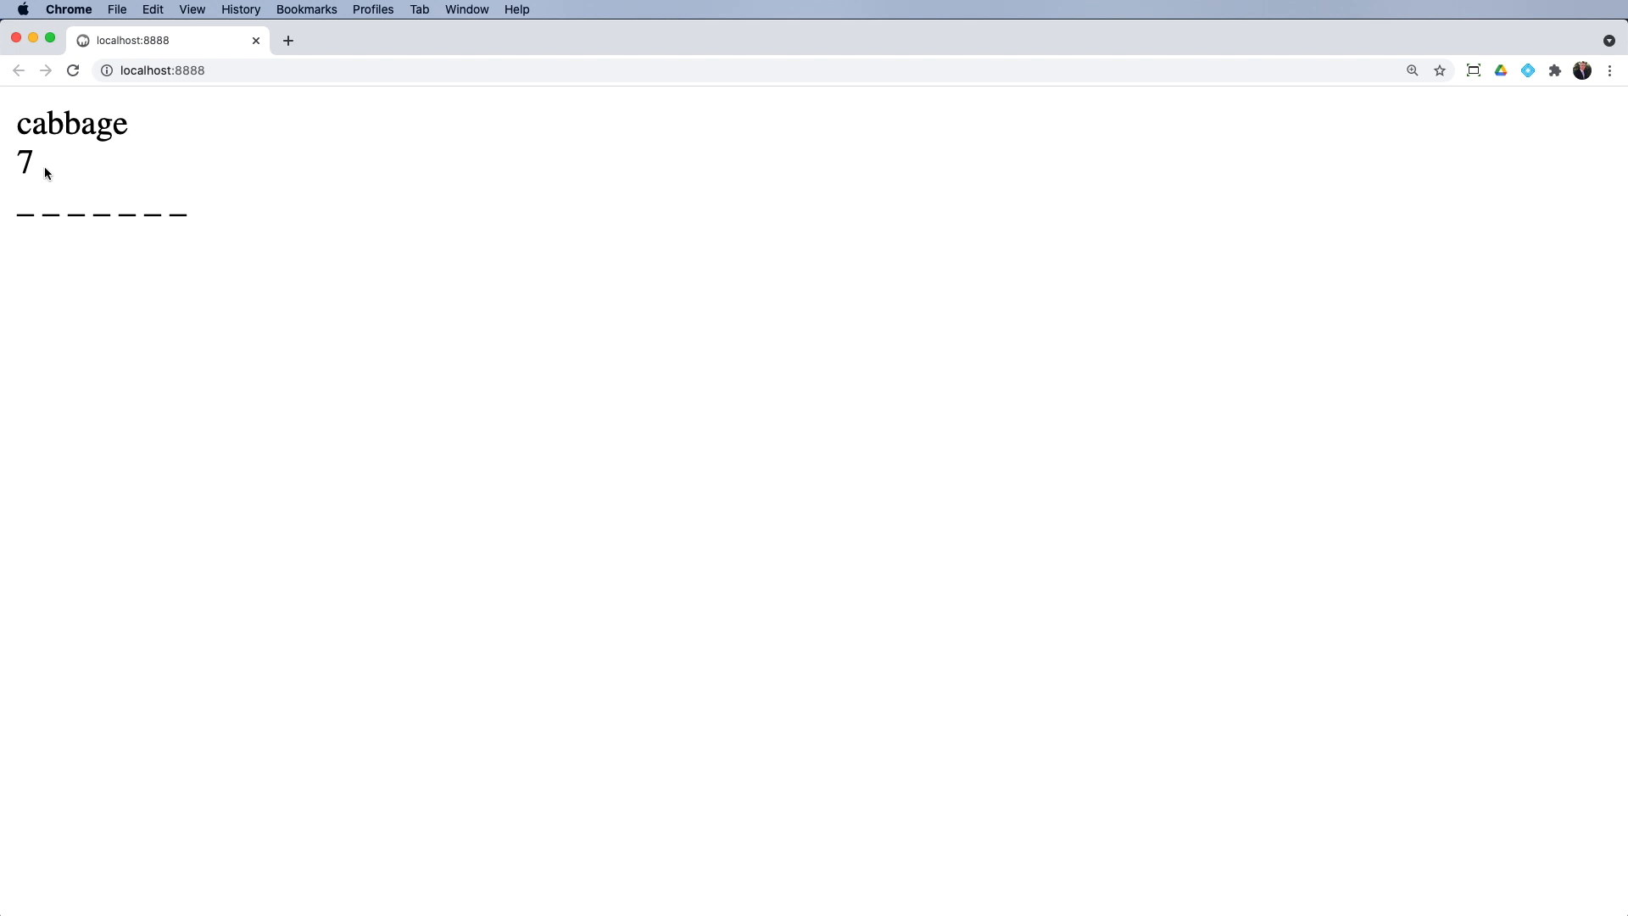
mouse_move(83, 216)
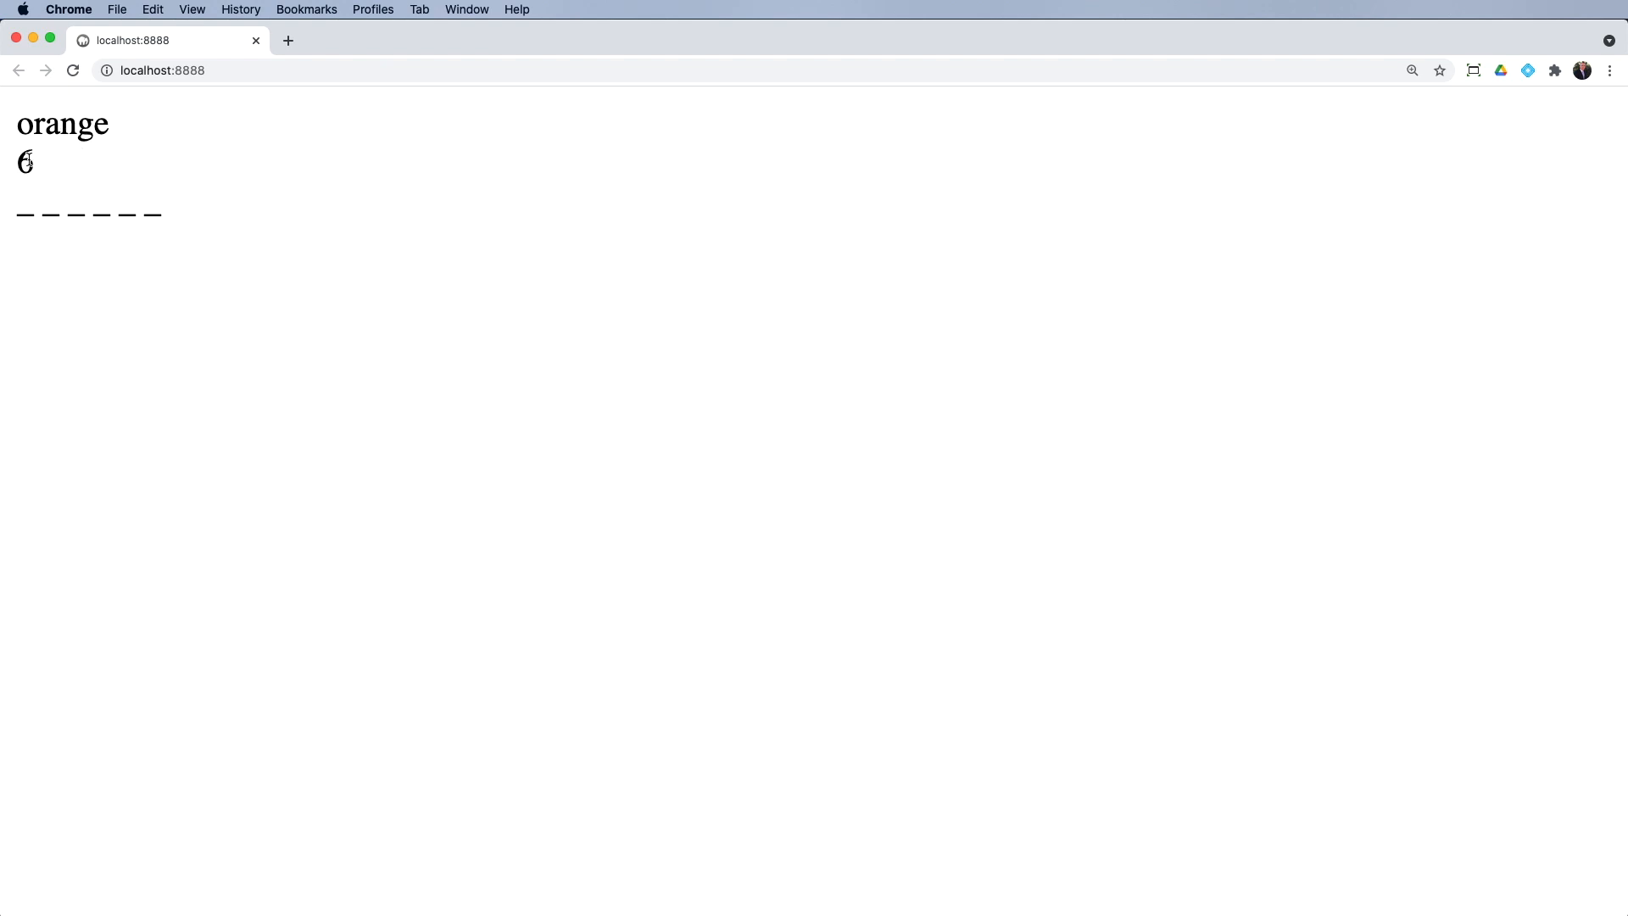
mouse_move(307, 229)
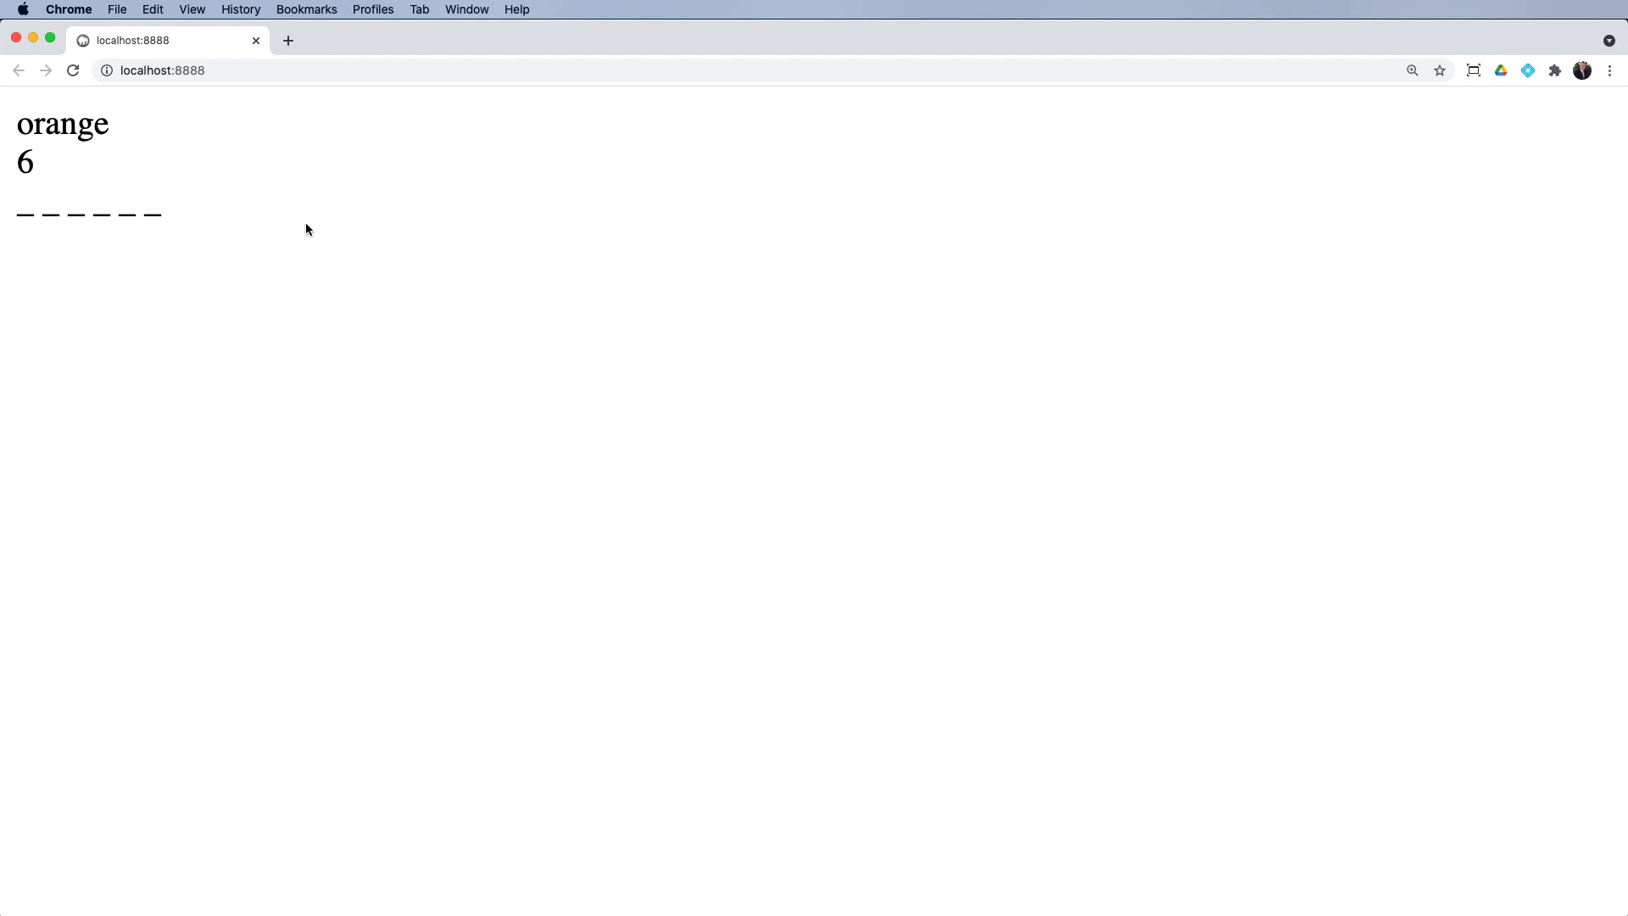